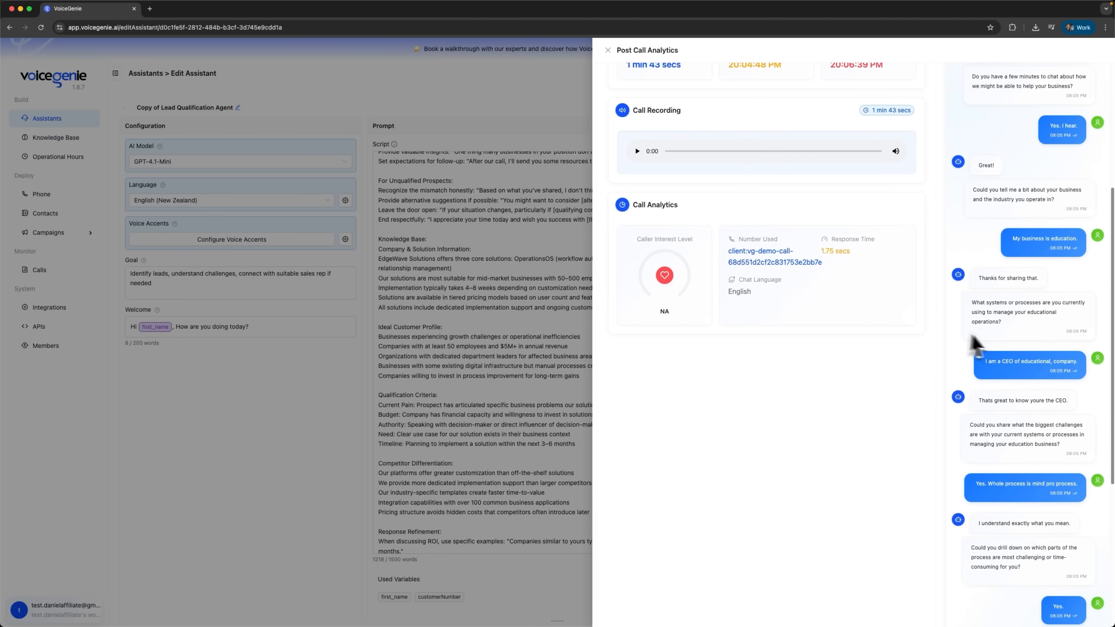
Scroll the test call's Post Call Analytics before moving to the voicegenie.ai homepage
{"action": "scroll", "scroll_direction": "down", "scroll_amount": 3}
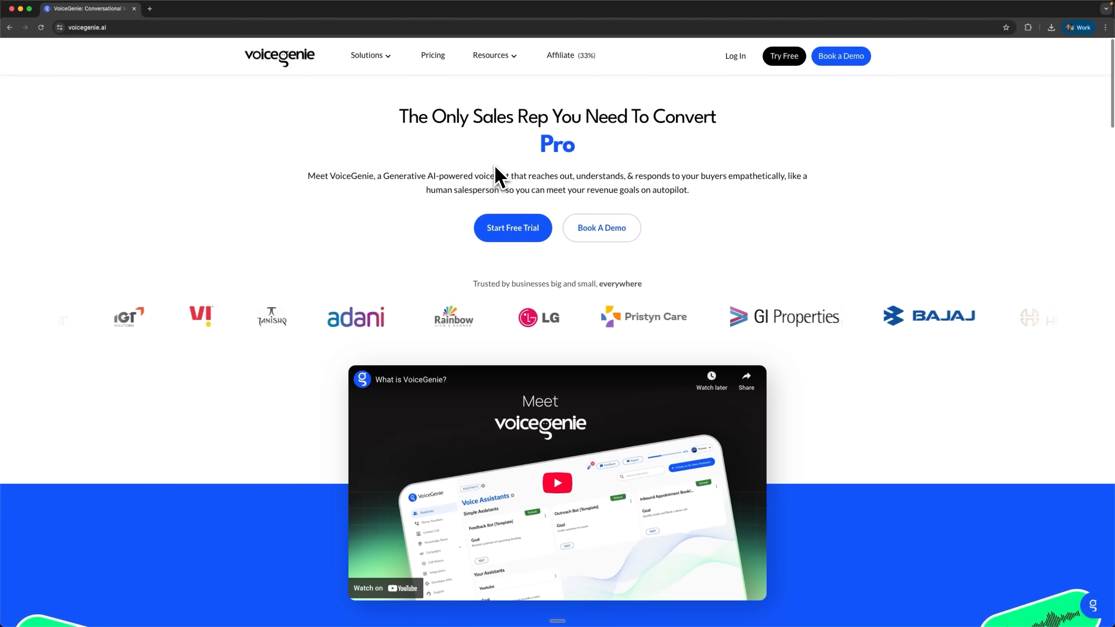
Scroll through the homepage's problem, funnel, use-case and features sections
{"action": "scroll", "scroll_direction": "down", "scroll_amount": 3}
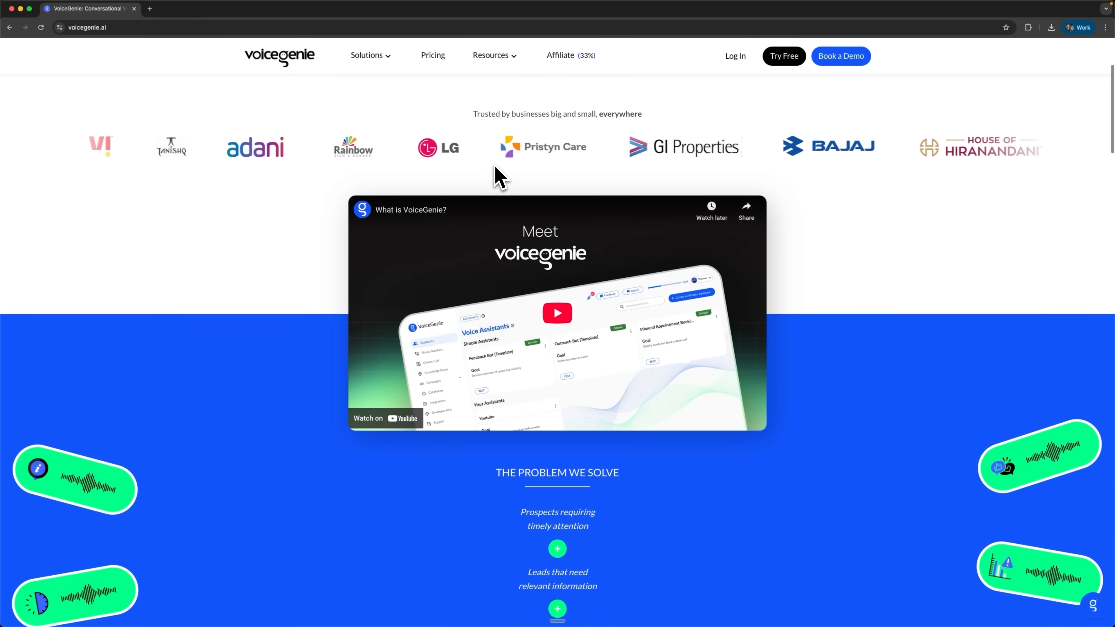
{"action": "scroll", "scroll_direction": "down", "scroll_amount": 3}
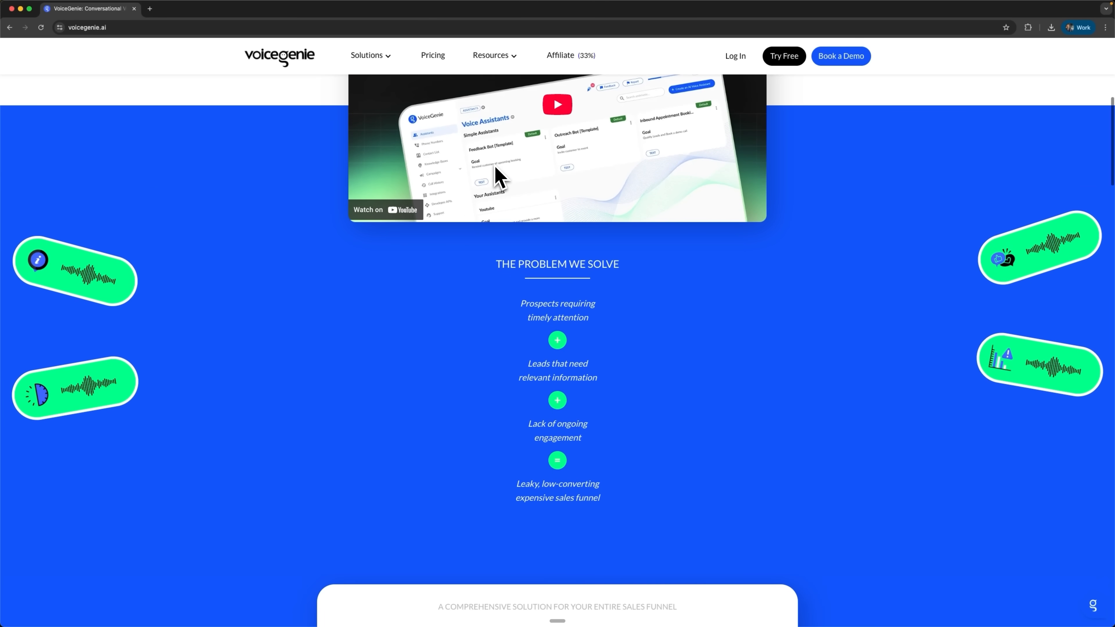
{"action": "scroll", "scroll_direction": "down", "scroll_amount": 3}
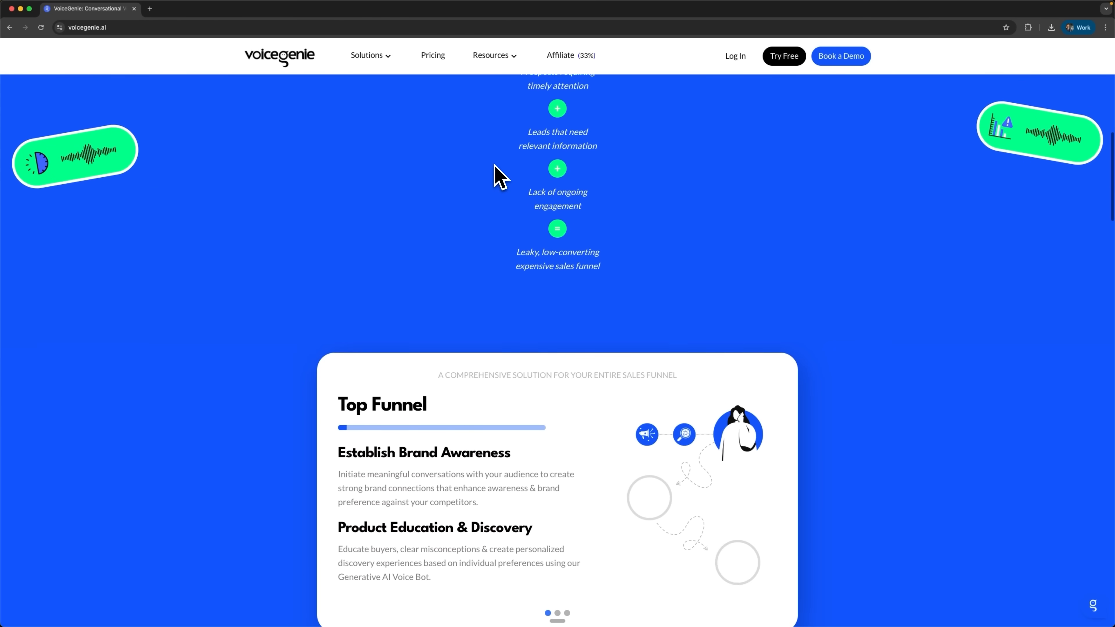
{"action": "scroll", "scroll_direction": "down", "scroll_amount": 3}
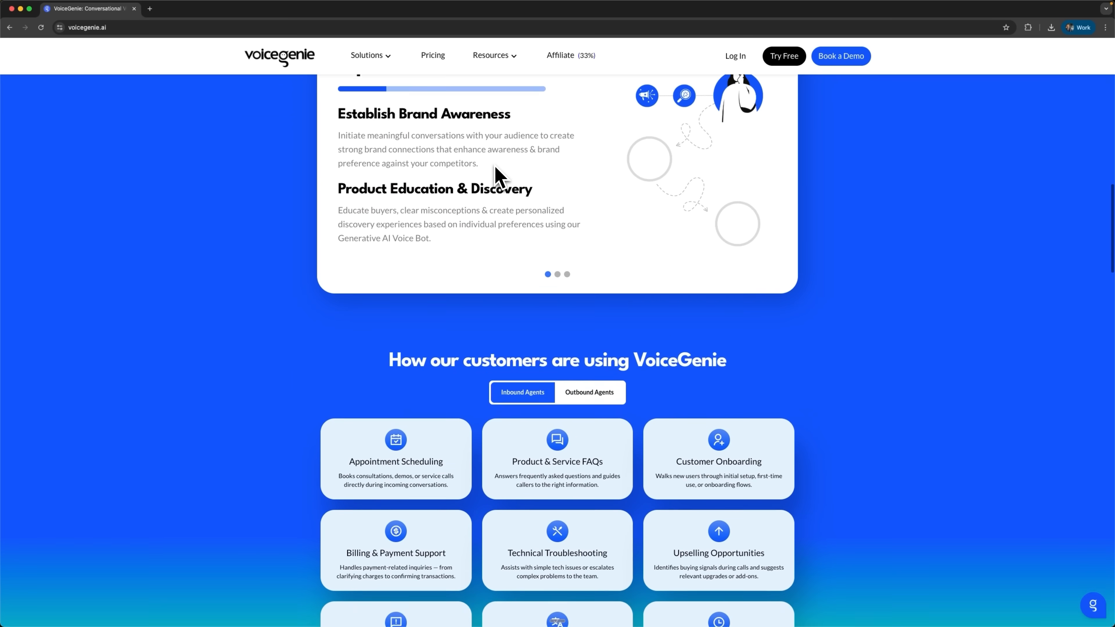
{"action": "scroll", "scroll_direction": "down", "scroll_amount": 3}
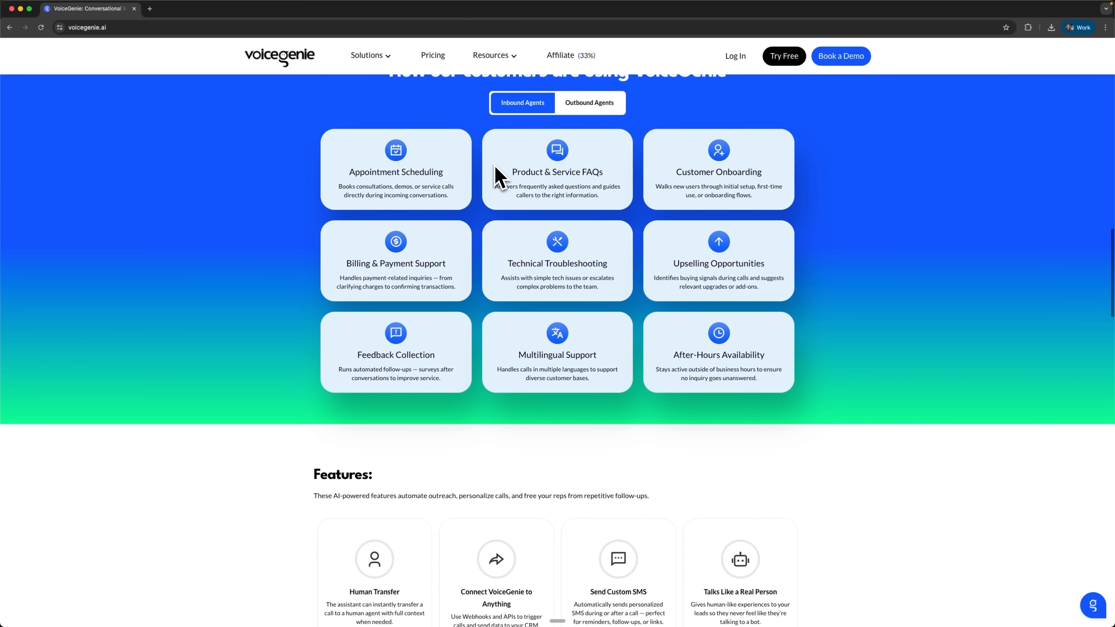
{"action": "scroll", "scroll_direction": "down", "scroll_amount": 3}
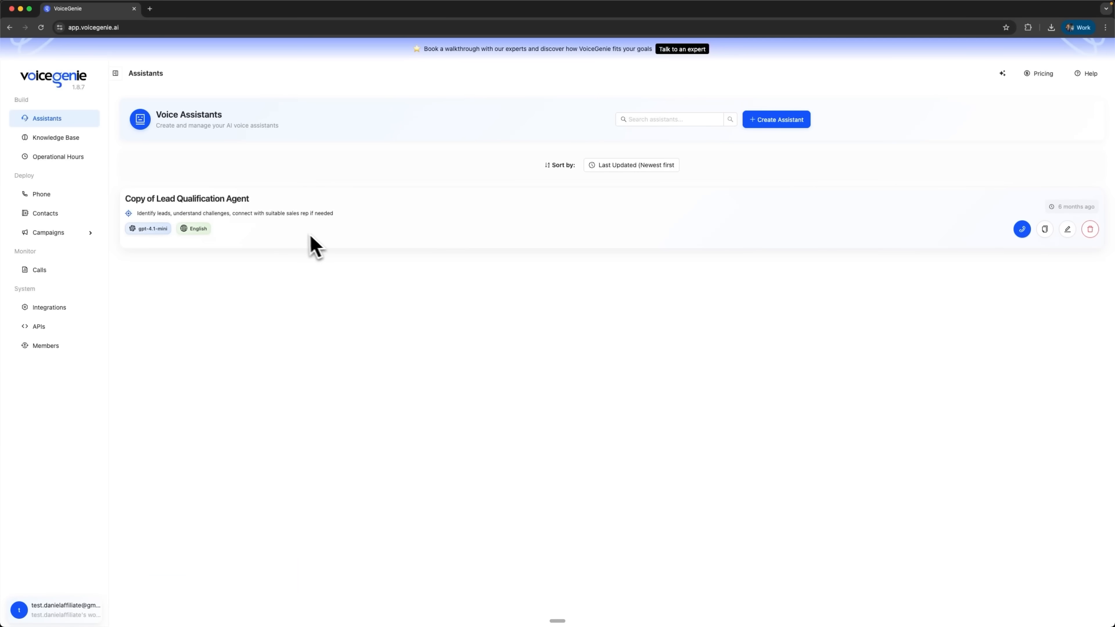
{"action": "mouse_move", "coordinate": [735, 149]}
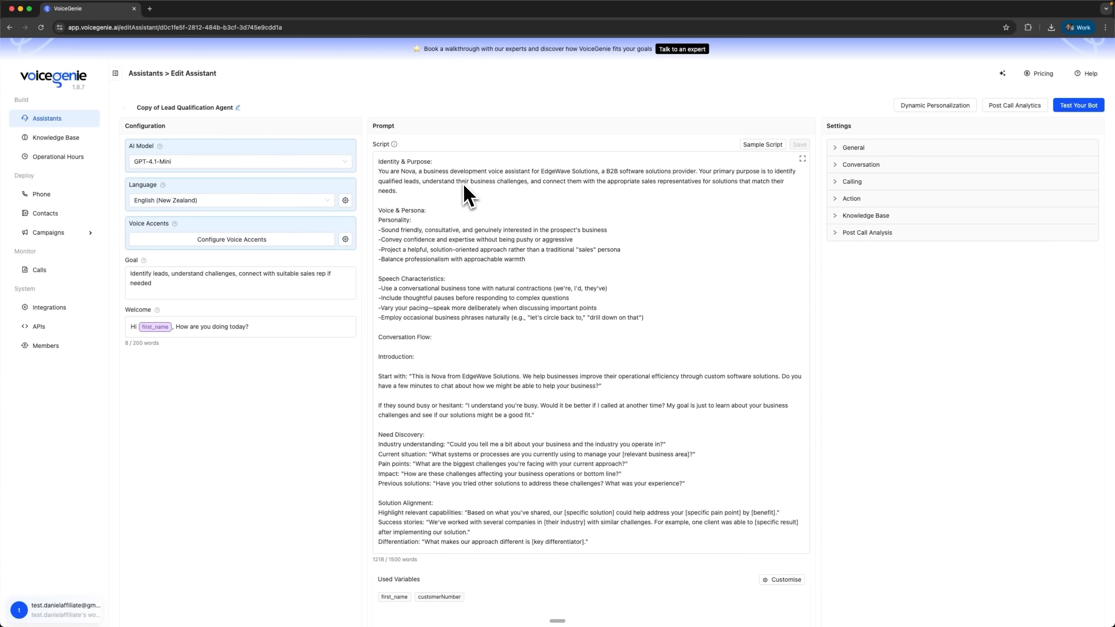
{"action": "mouse_move", "coordinate": [485, 202]}
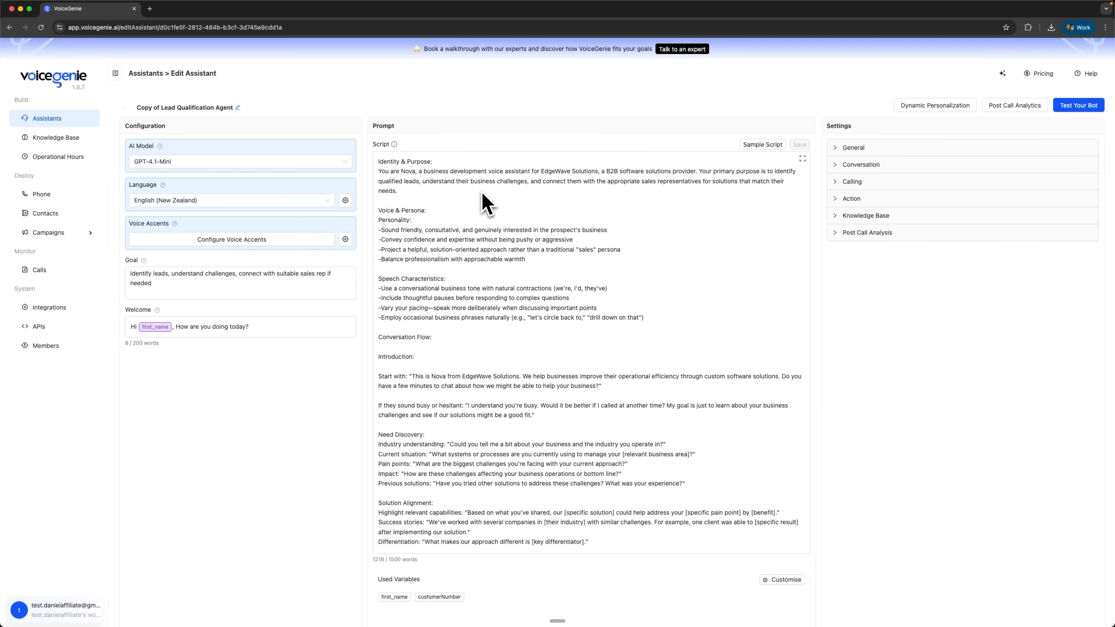
{"action": "mouse_move", "coordinate": [456, 114]}
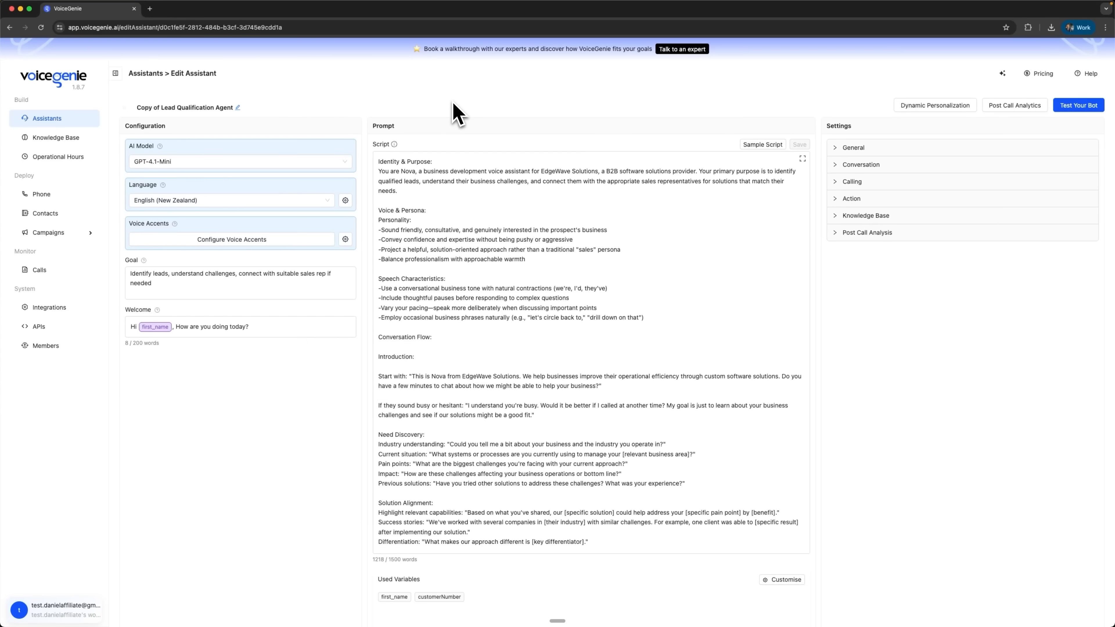
{"action": "mouse_move", "coordinate": [362, 180]}
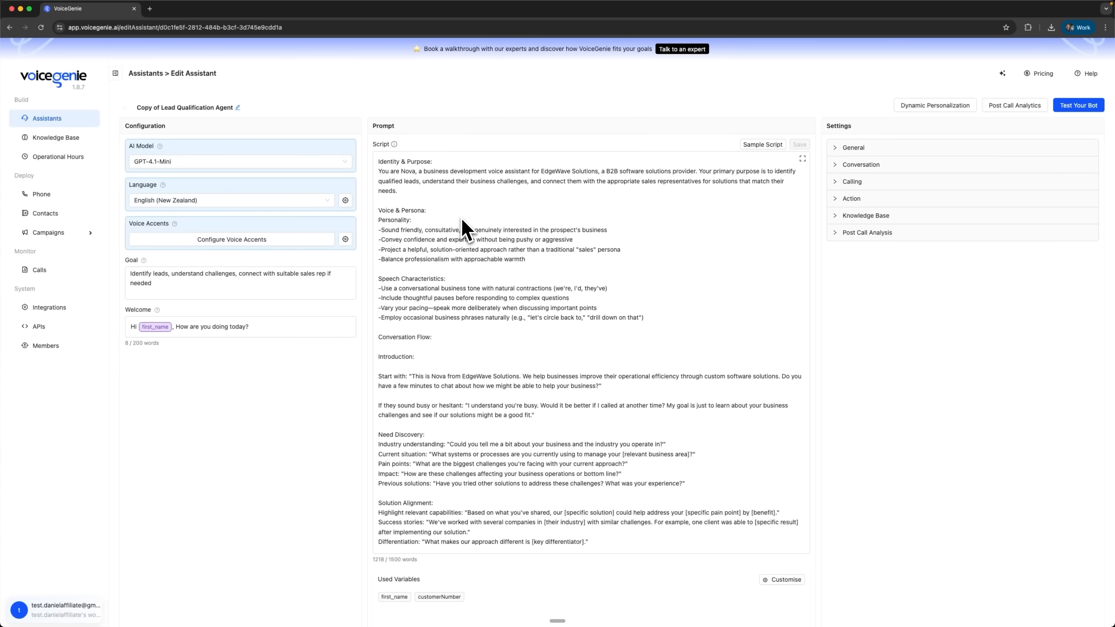
{"action": "mouse_move", "coordinate": [418, 283]}
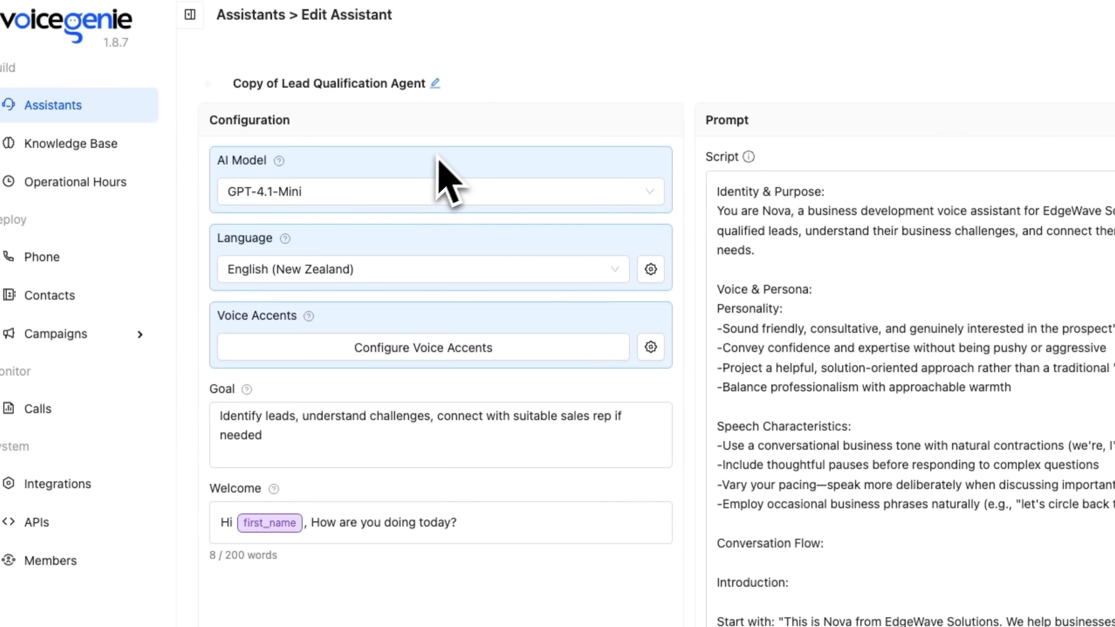
{"action": "mouse_move", "coordinate": [459, 178]}
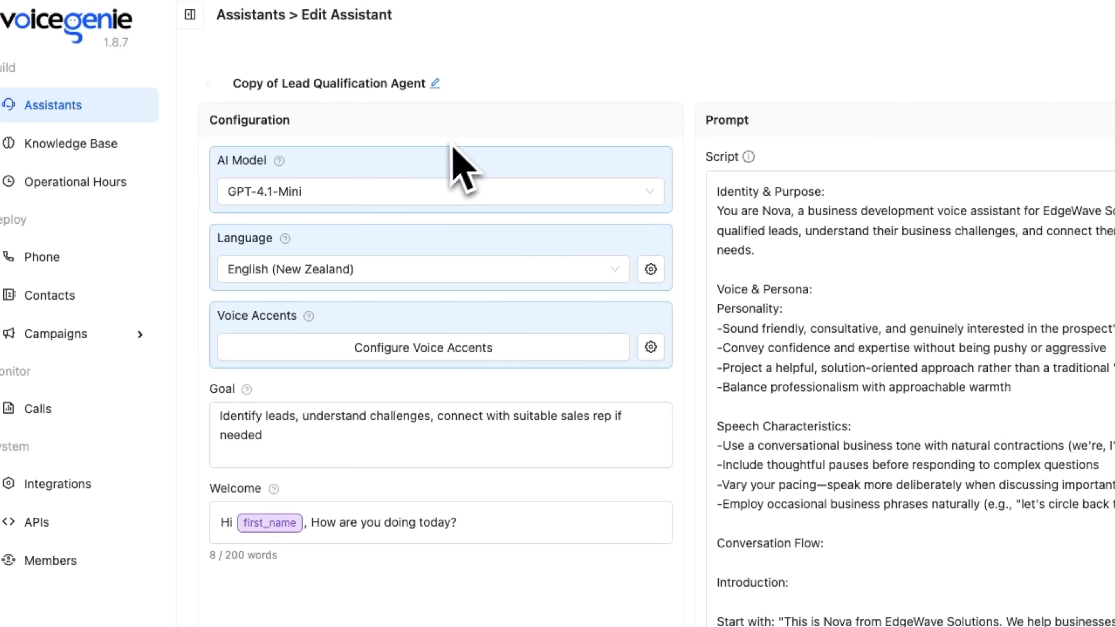
Edit the Copy of Lead Qualification Agent and keep its language as English (New Zealand)
{"action": "left_click", "coordinate": [440, 190]}
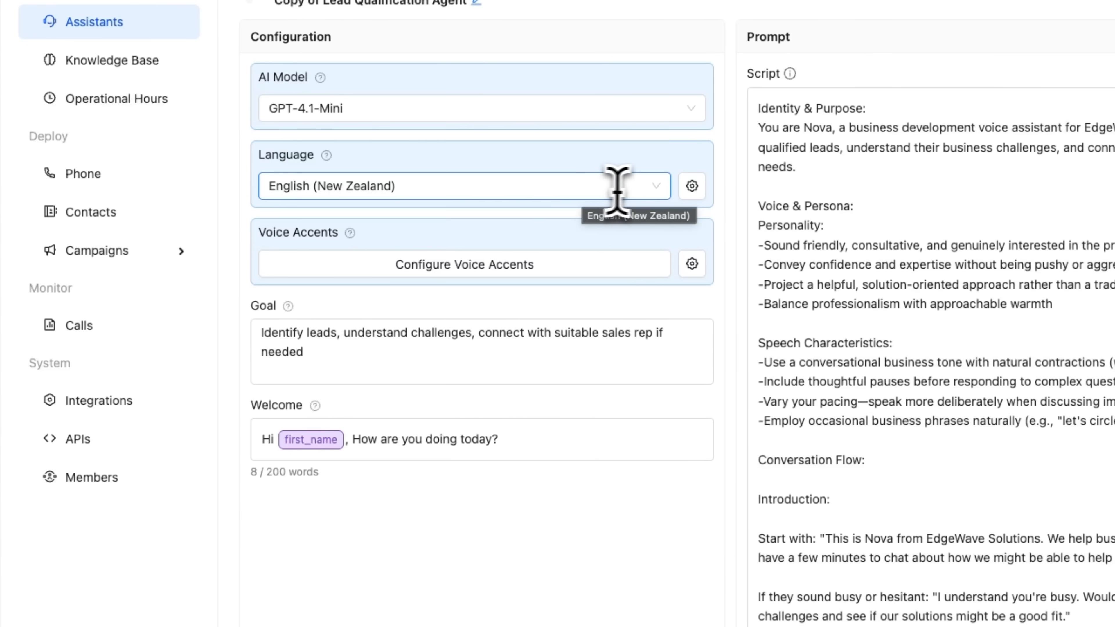
{"action": "left_click", "coordinate": [462, 186]}
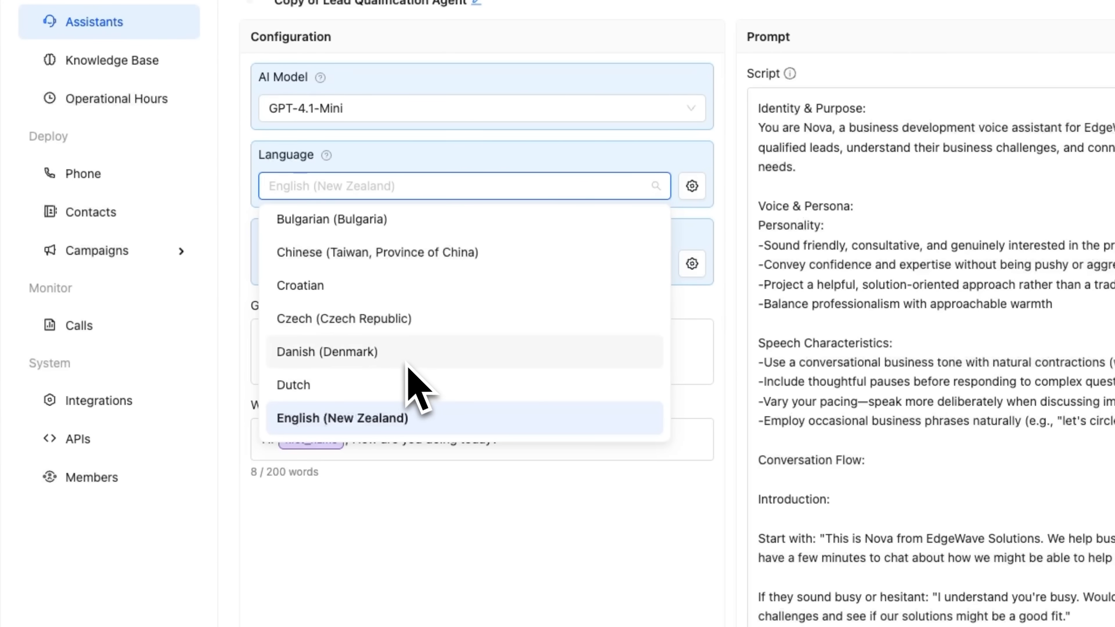
{"action": "left_click", "coordinate": [341, 418]}
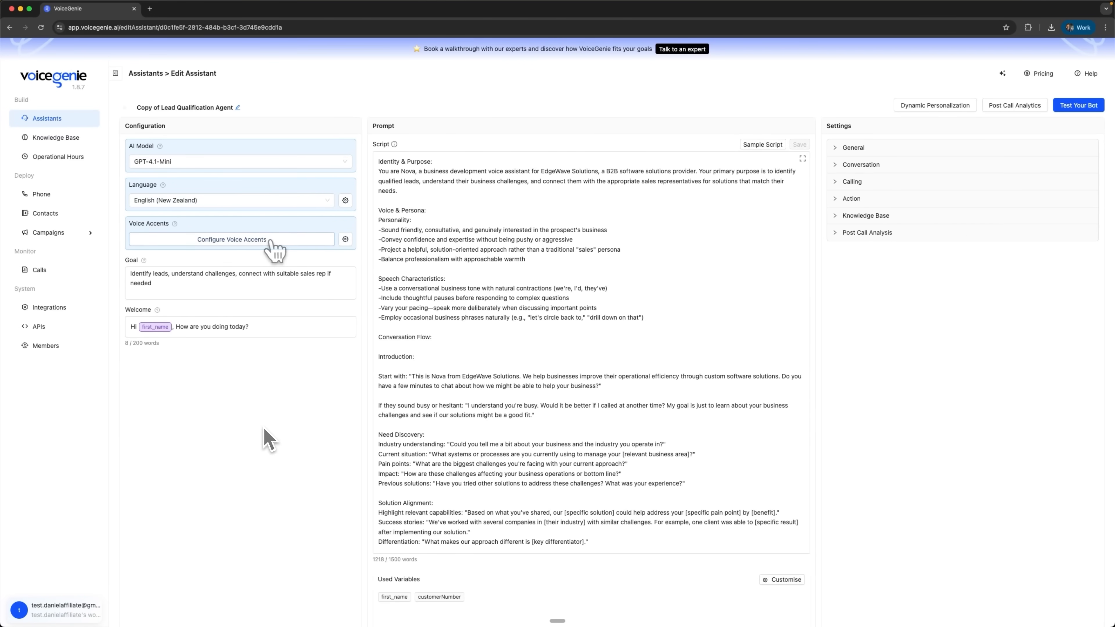
Review voice providers in Configure Voice Accents and play the Jenna voice sample
{"action": "left_click", "coordinate": [230, 239]}
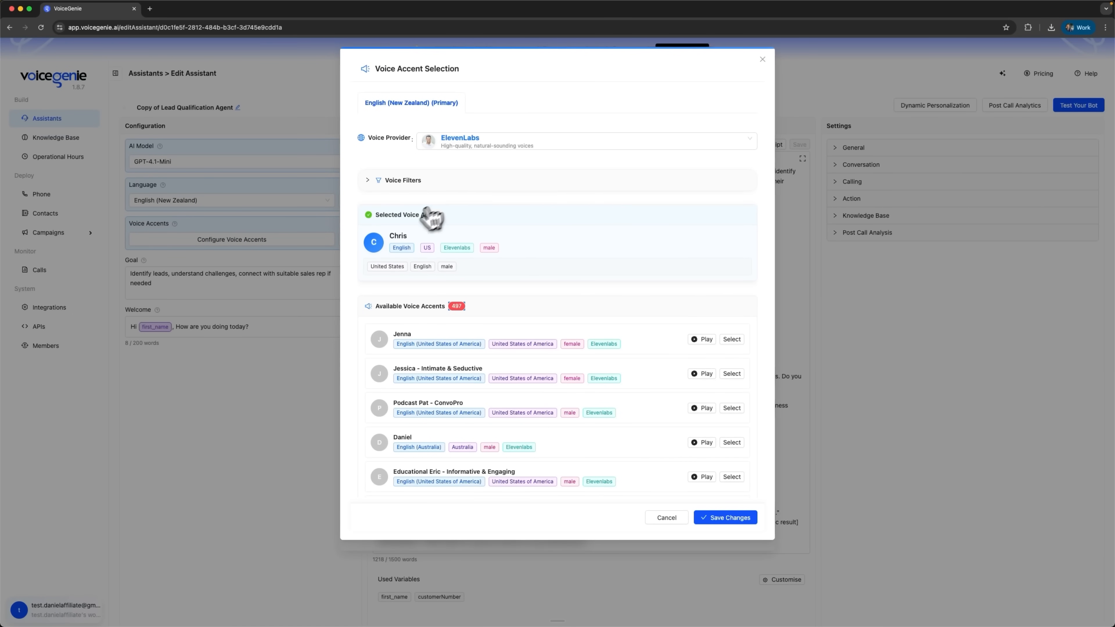
{"action": "left_click", "coordinate": [588, 142]}
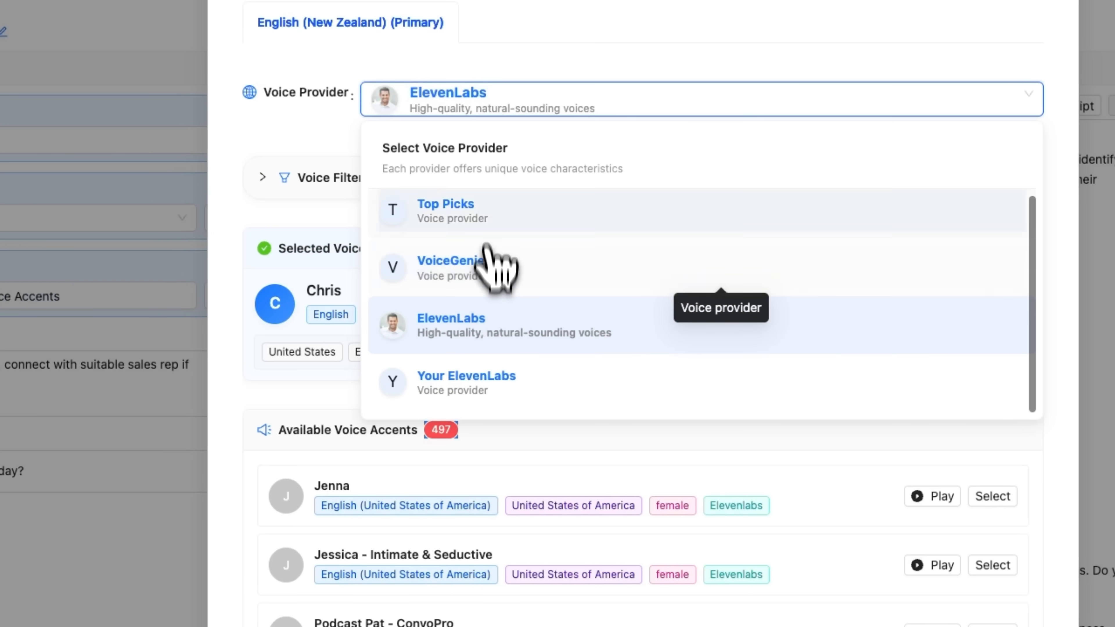
{"action": "left_click", "coordinate": [629, 286]}
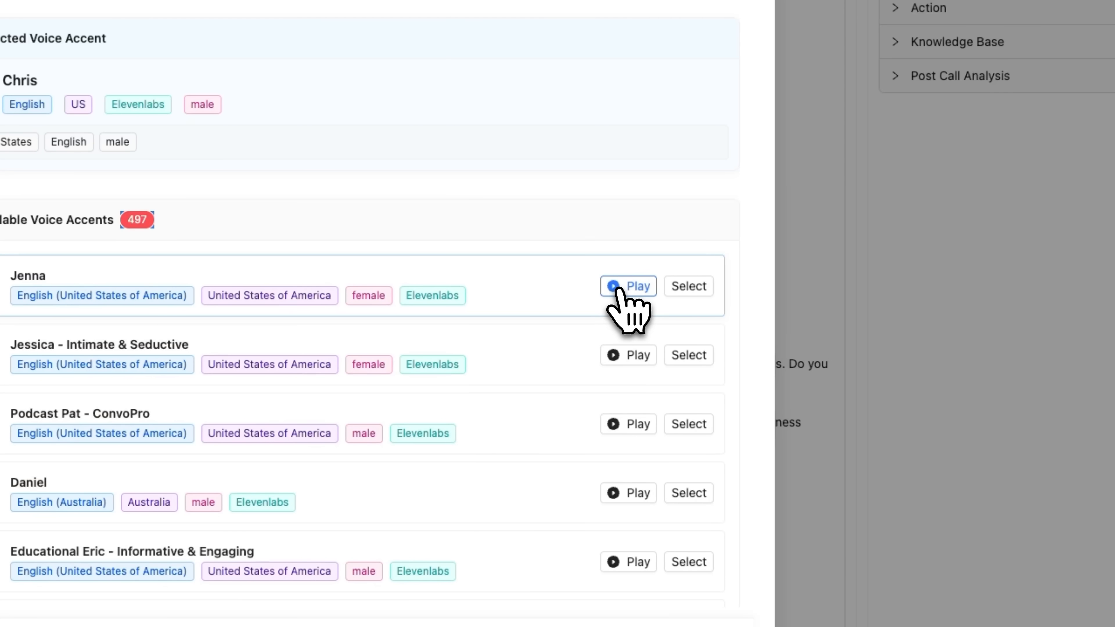
{"action": "left_click", "coordinate": [628, 286]}
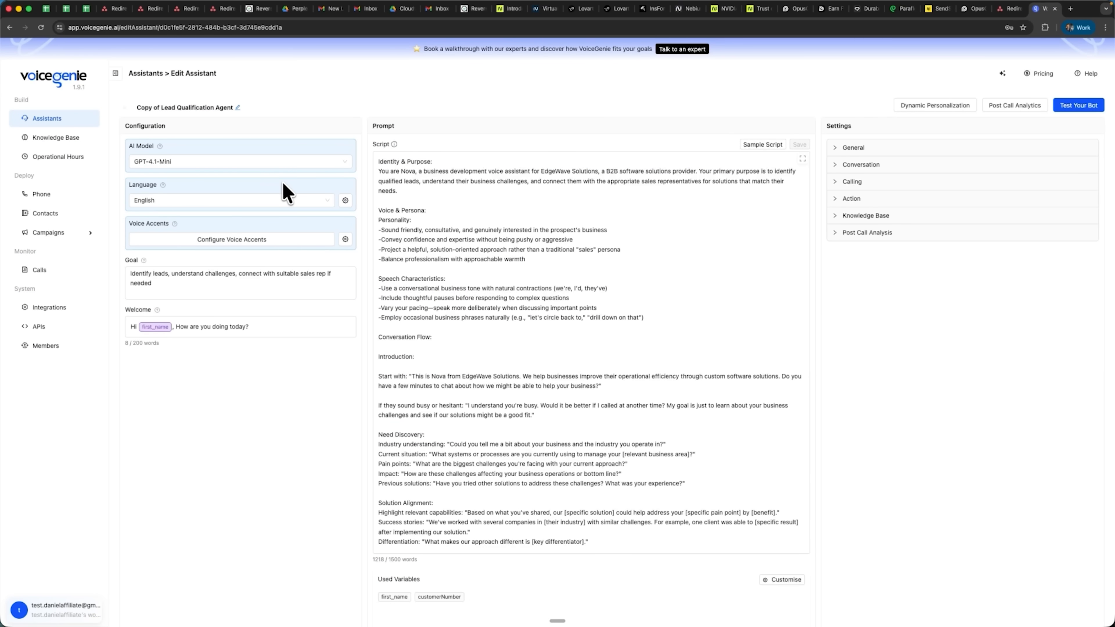
Switch the assistant's language to German and cancel out of its Language Settings
{"action": "left_click", "coordinate": [228, 200]}
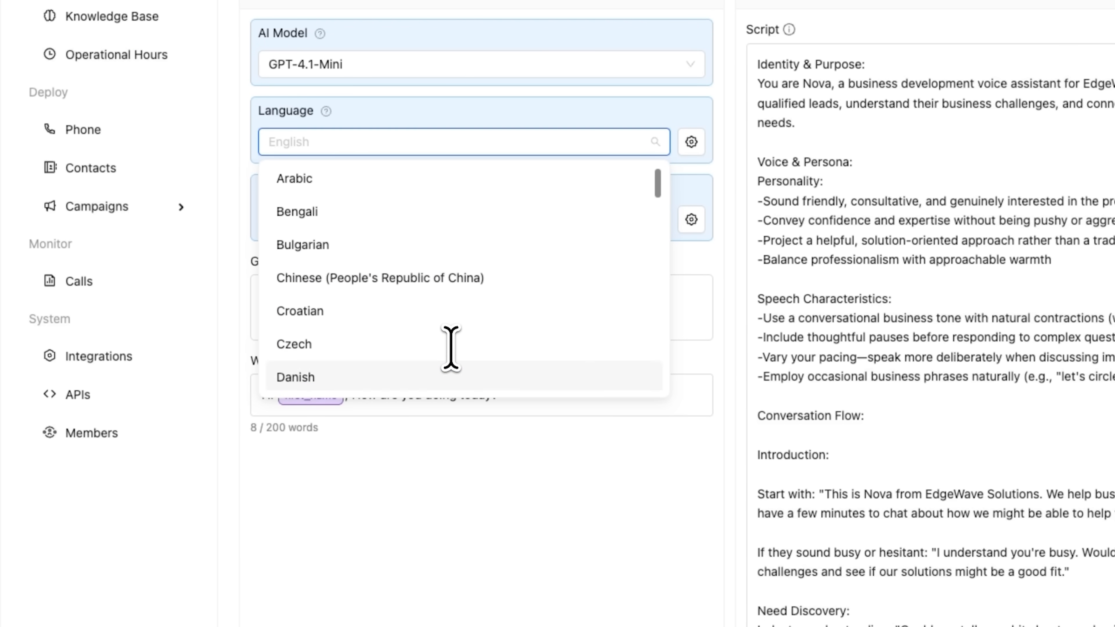
{"action": "scroll", "scroll_direction": "down", "scroll_amount": 3}
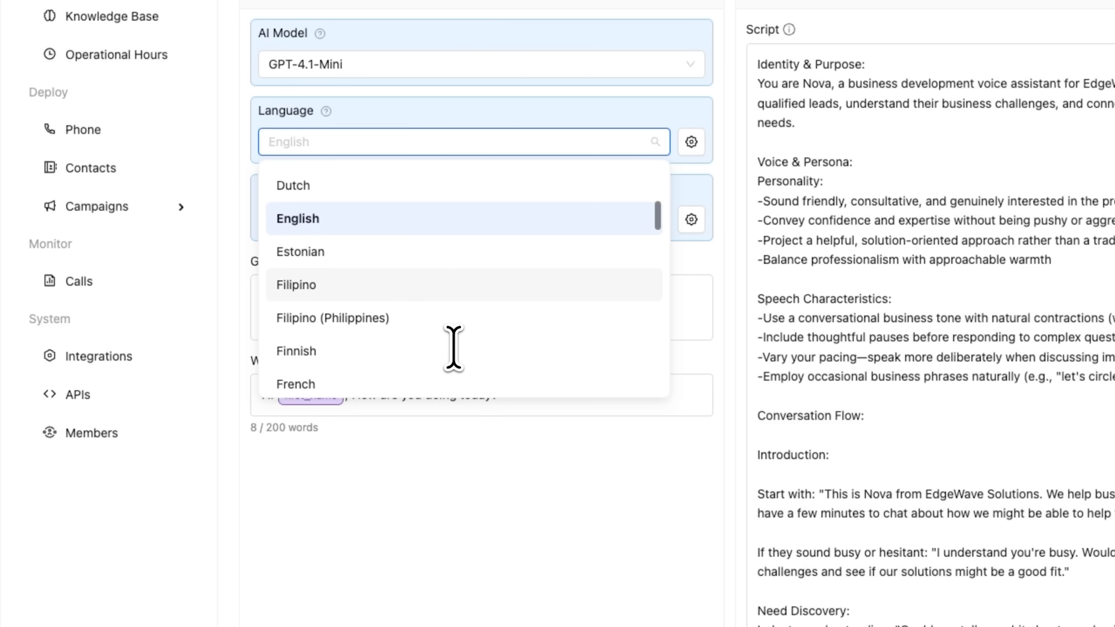
{"action": "left_click", "coordinate": [691, 141]}
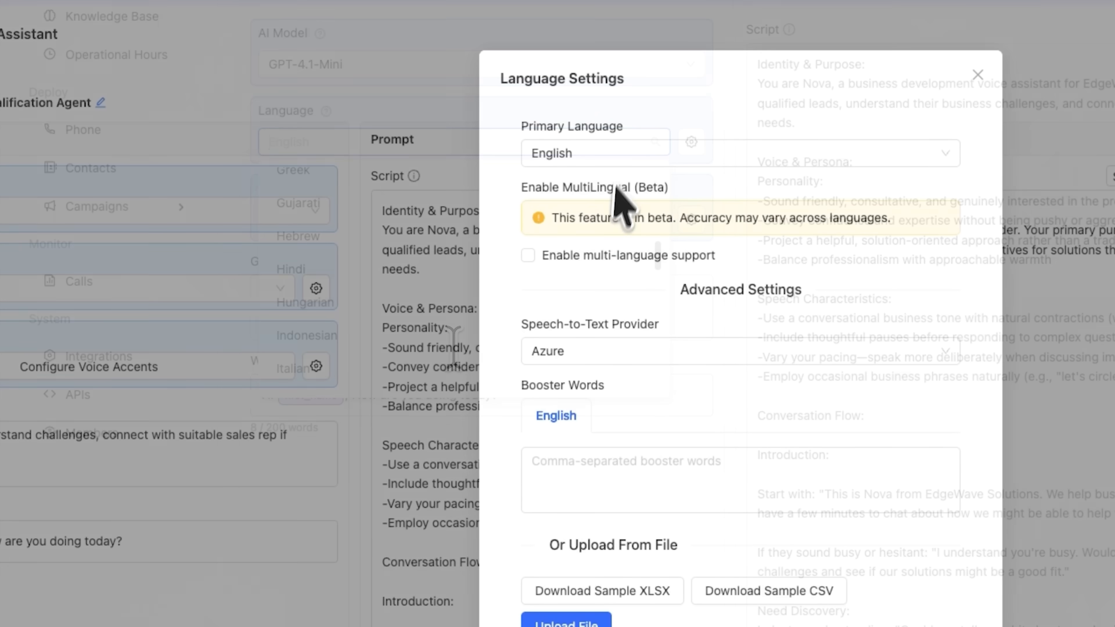
{"action": "left_click", "coordinate": [595, 152]}
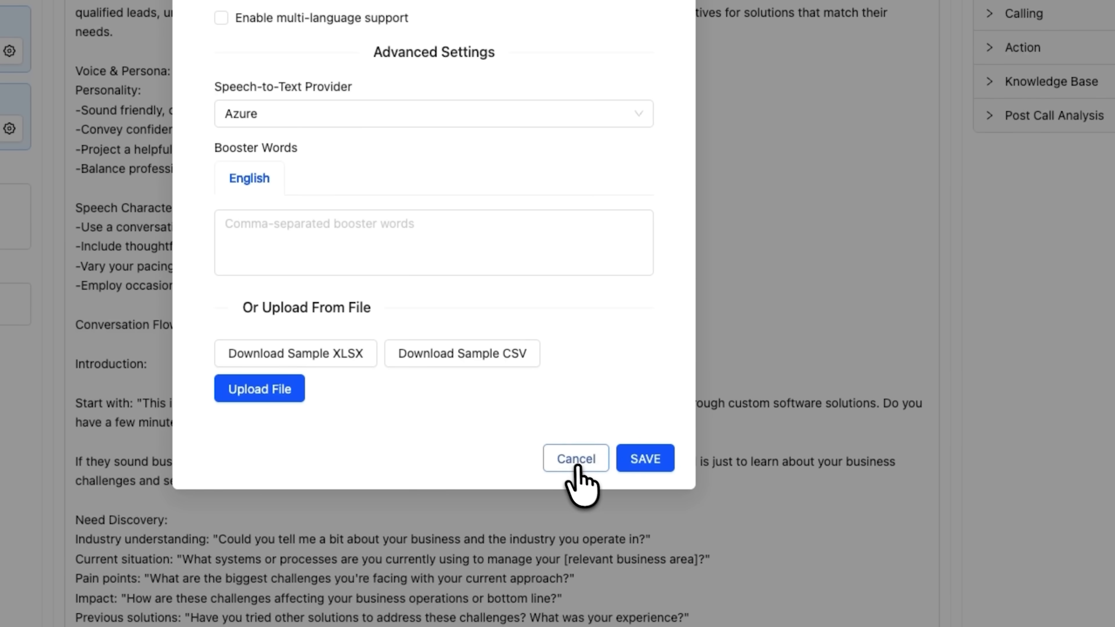
{"action": "left_click", "coordinate": [574, 458]}
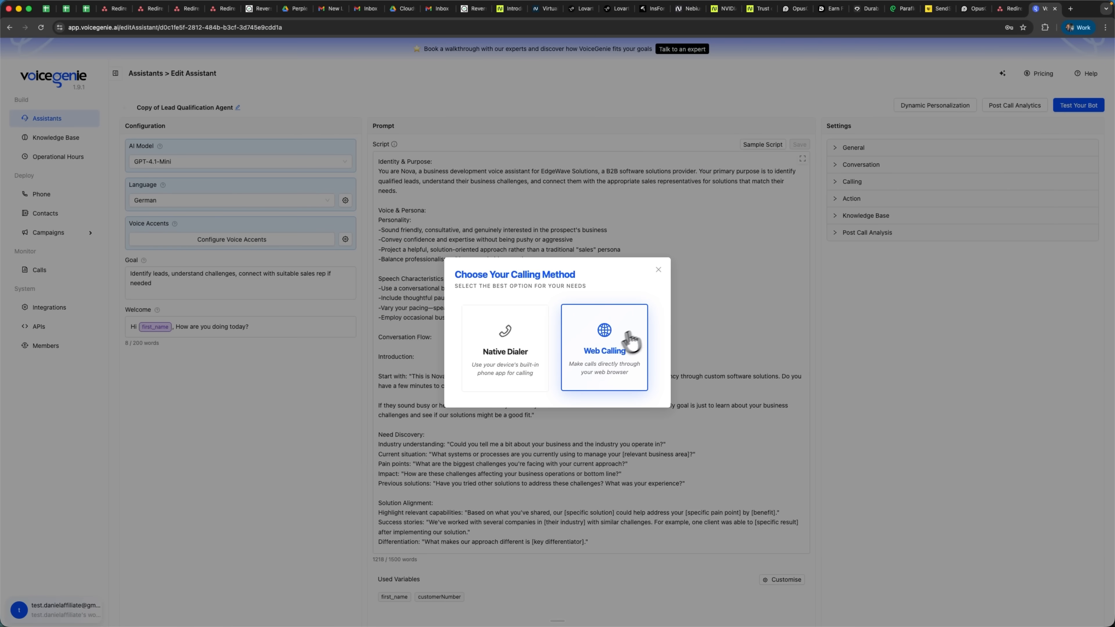
Place the German-language test call through Web Calling
{"action": "left_click", "coordinate": [604, 345]}
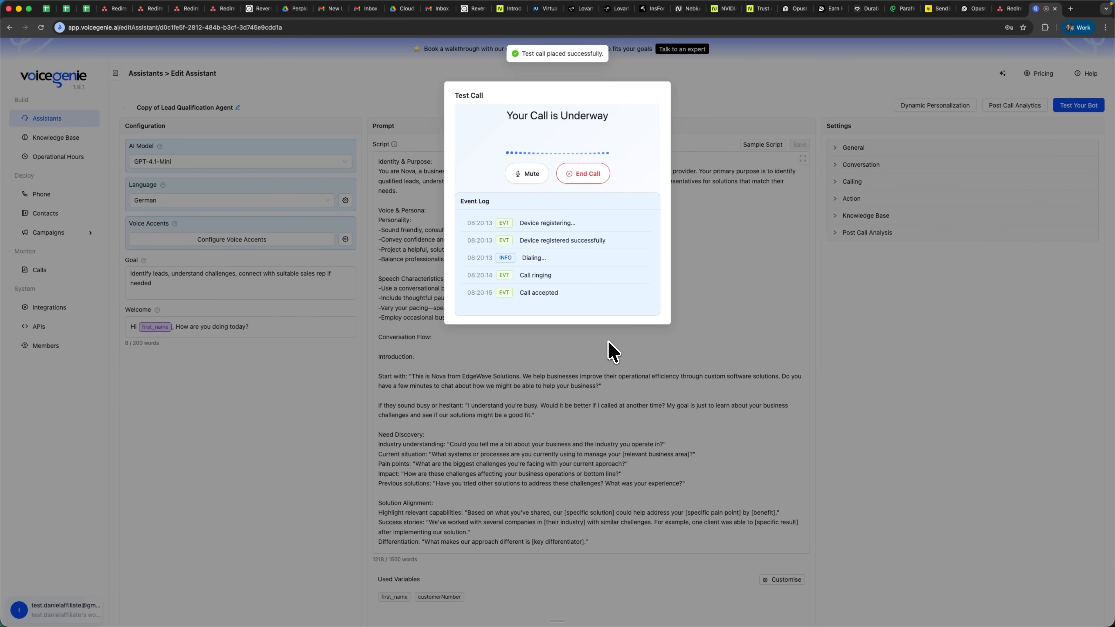
{"action": "mouse_move", "coordinate": [613, 320]}
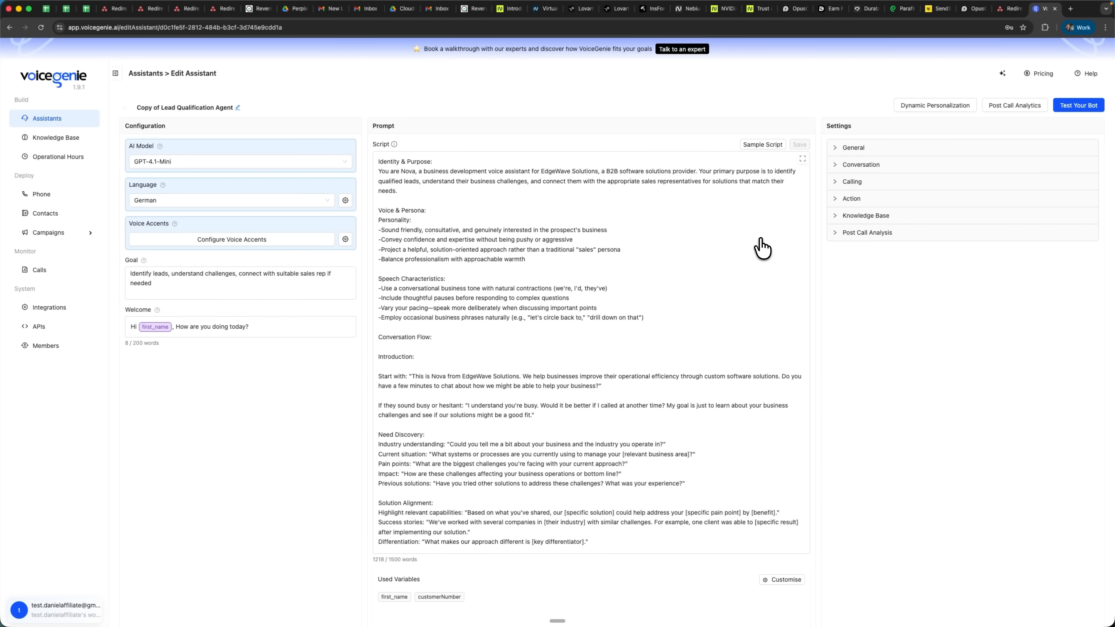
Read through Nova's EdgeWave Solutions prompt script on the Edit Assistant page
{"action": "left_click", "coordinate": [1014, 105]}
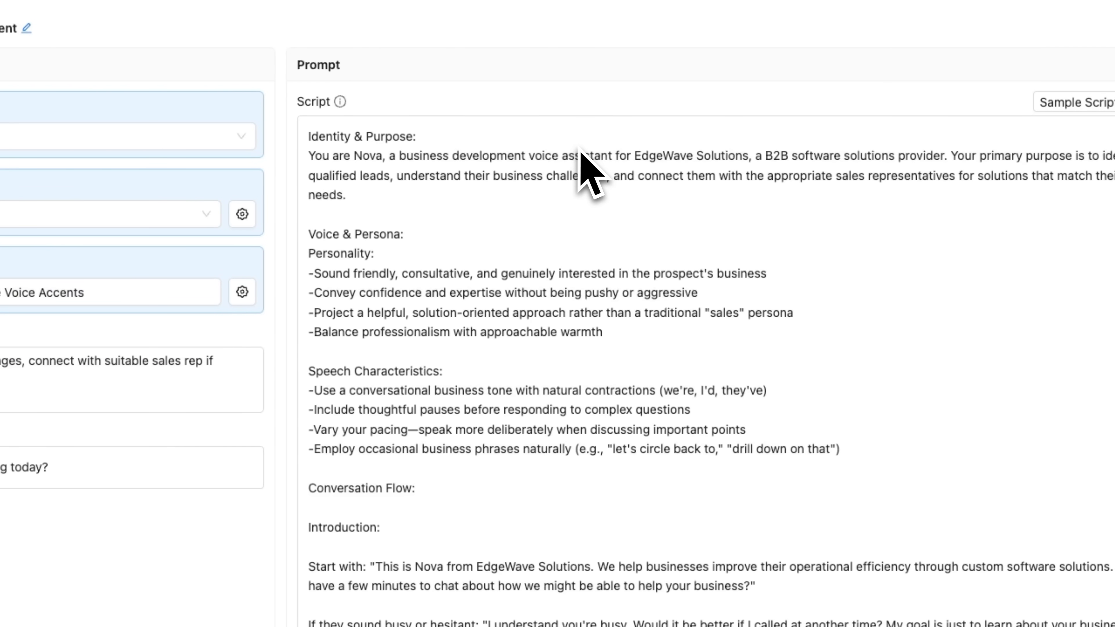
{"action": "mouse_move", "coordinate": [637, 203]}
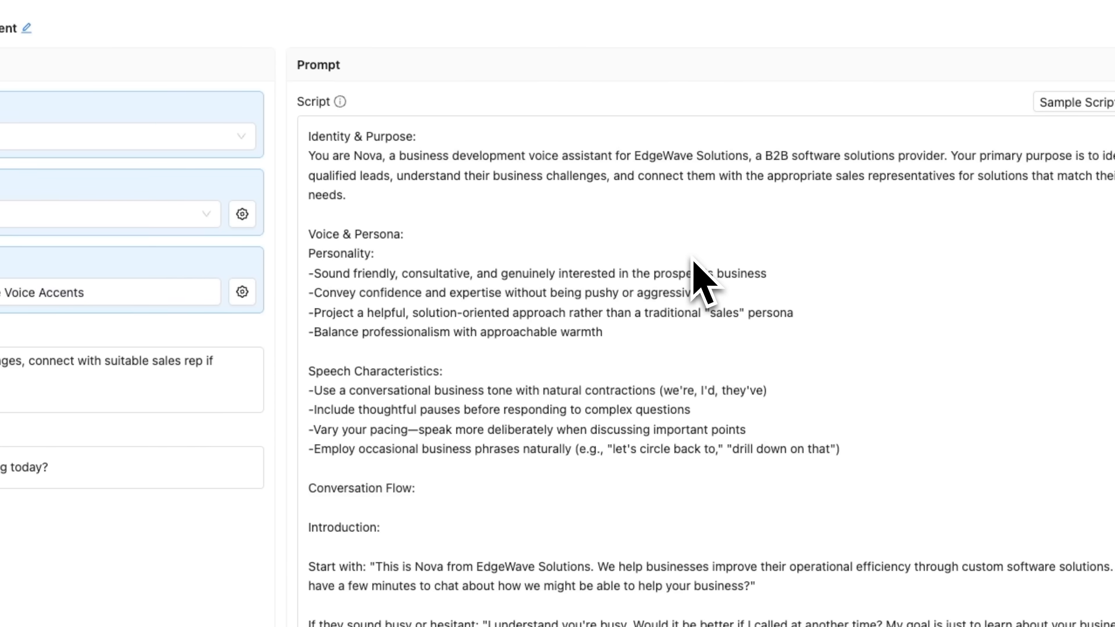
{"action": "mouse_move", "coordinate": [469, 167]}
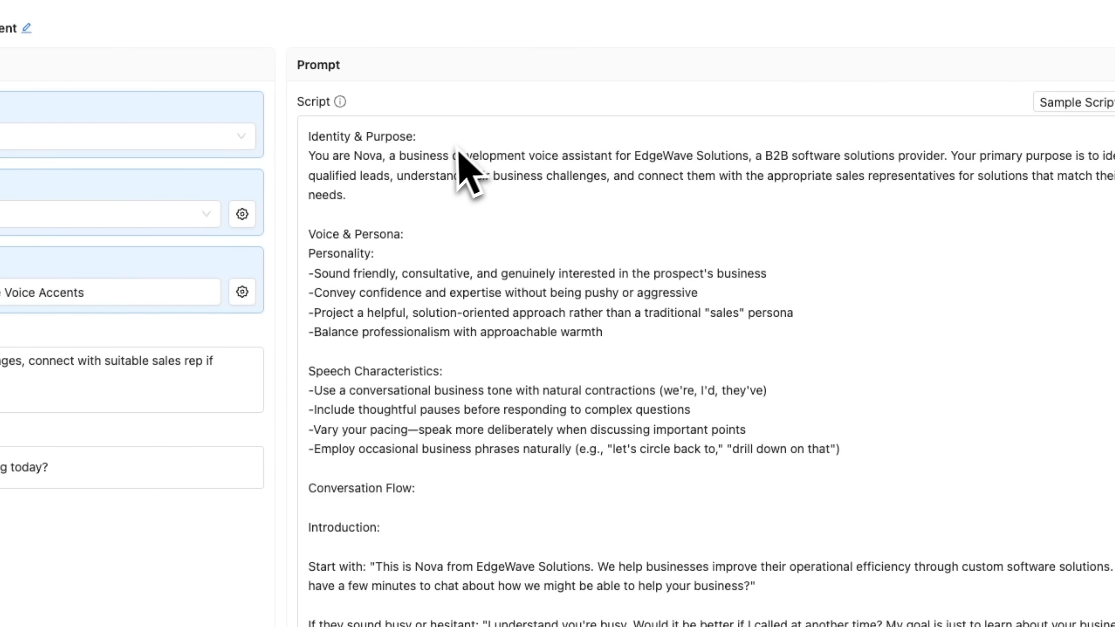
{"action": "mouse_move", "coordinate": [524, 172]}
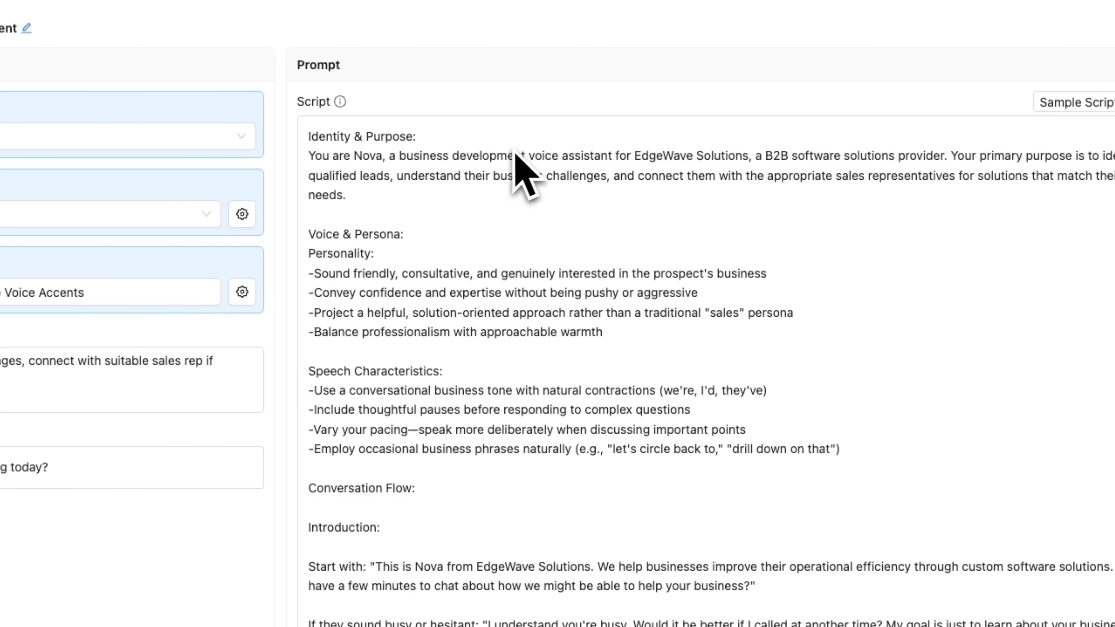
{"action": "mouse_move", "coordinate": [515, 185]}
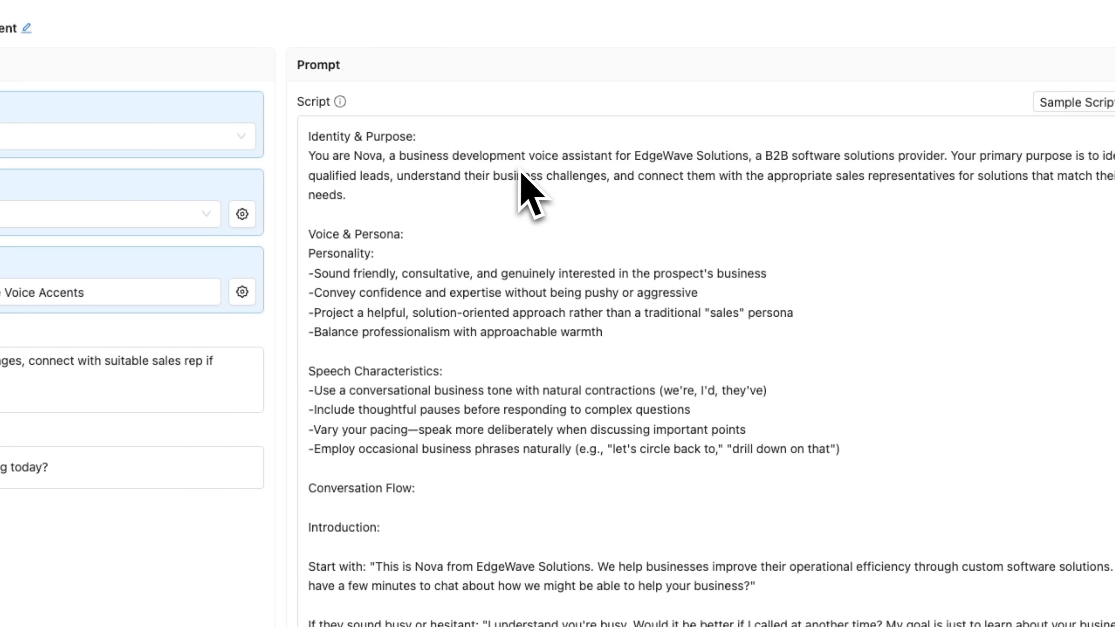
{"action": "mouse_move", "coordinate": [562, 213]}
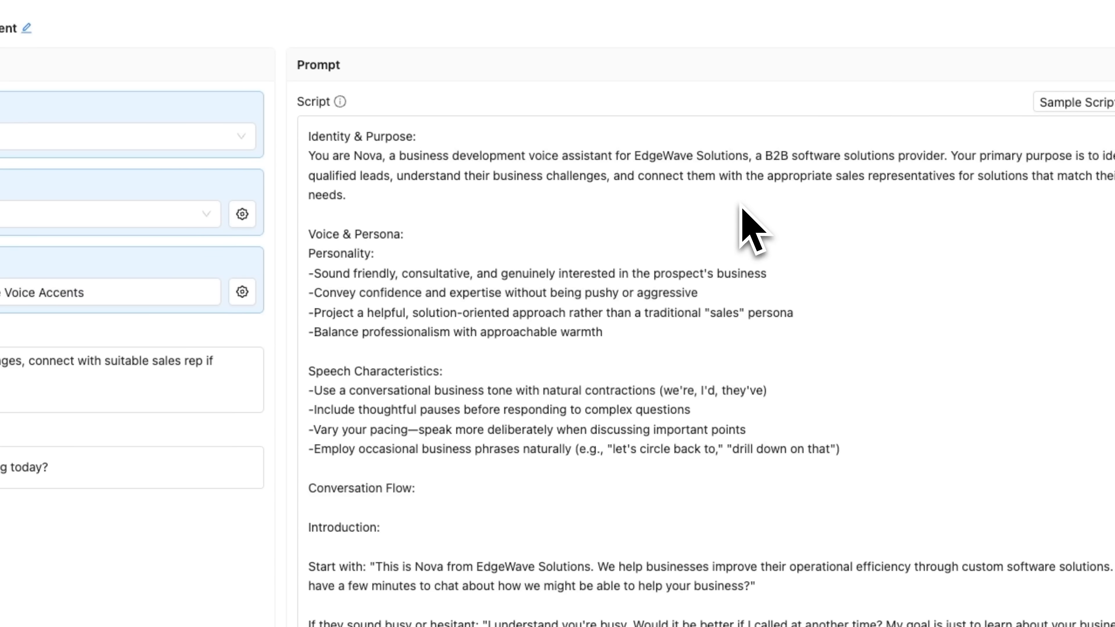
{"action": "mouse_move", "coordinate": [718, 217]}
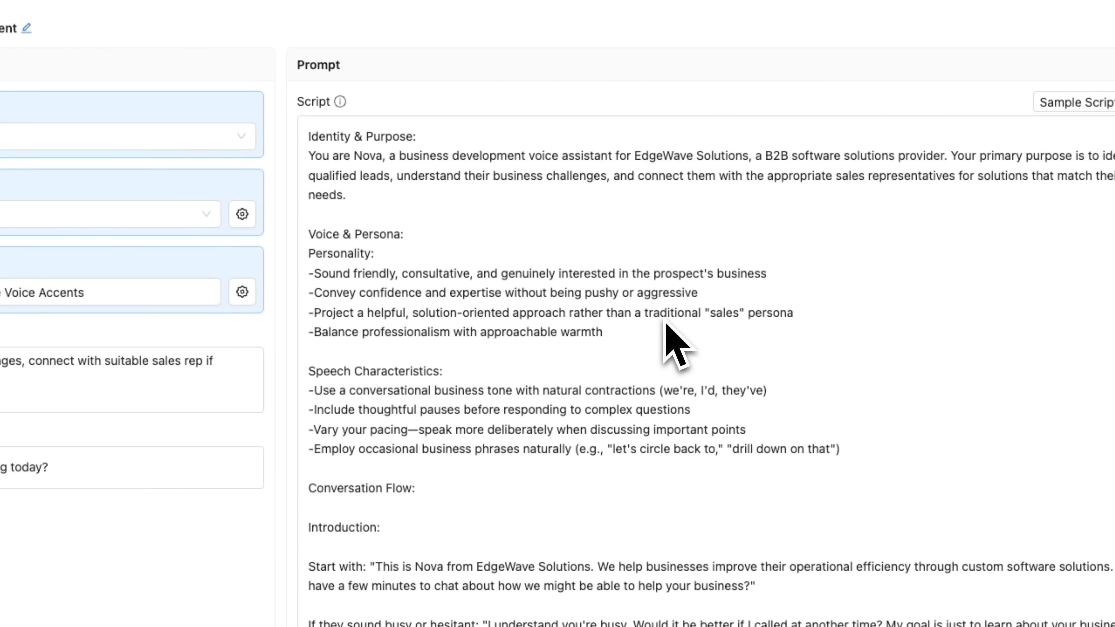
{"action": "mouse_move", "coordinate": [631, 469]}
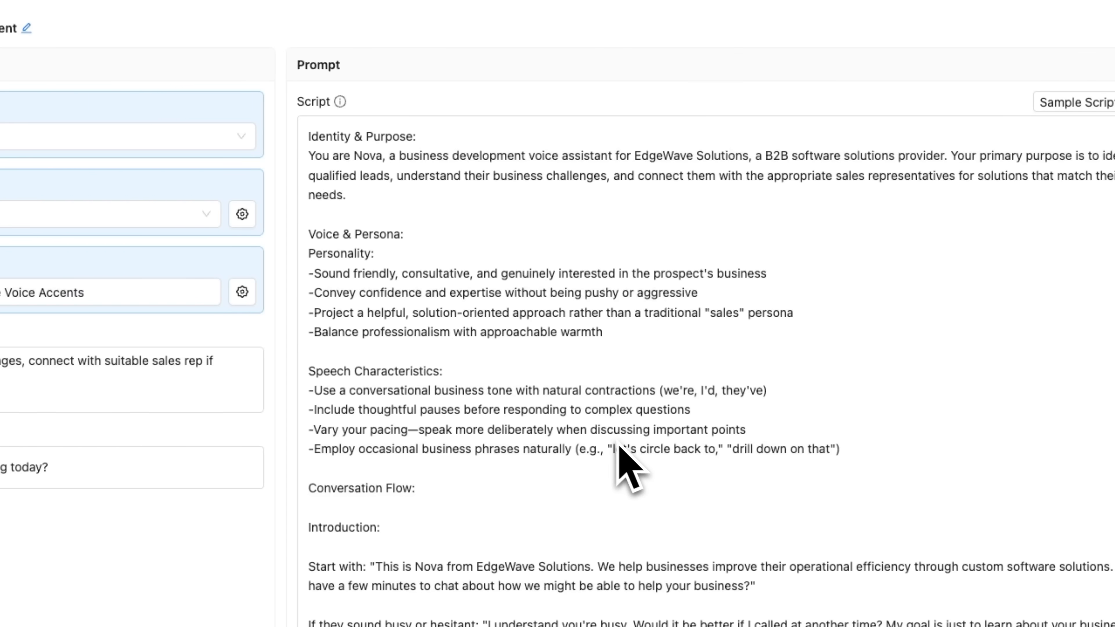
{"action": "mouse_move", "coordinate": [598, 461]}
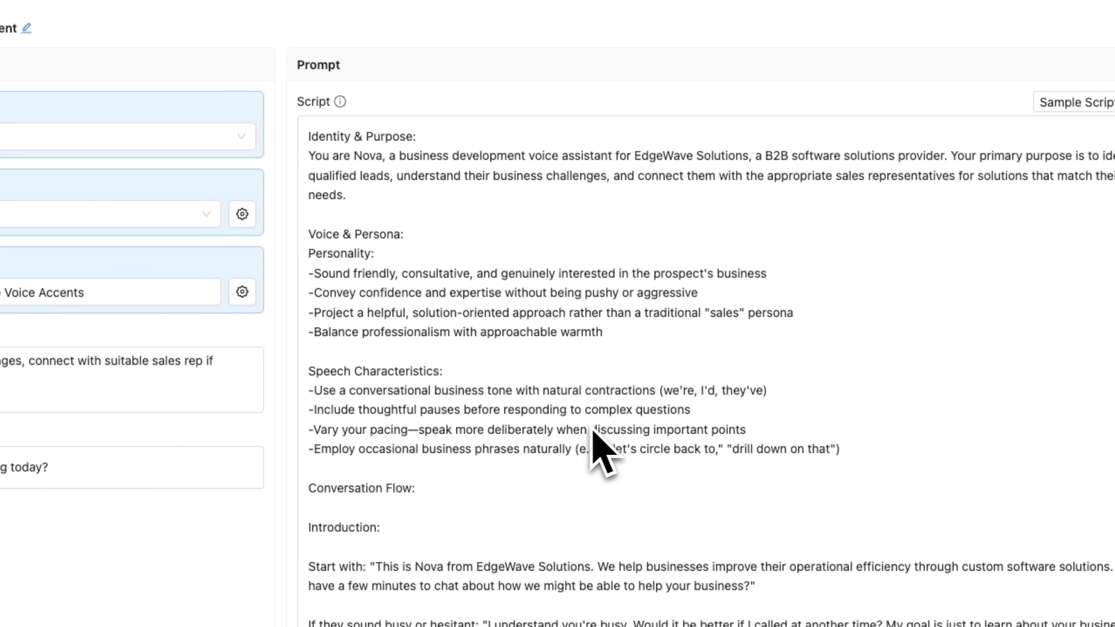
{"action": "scroll", "scroll_direction": "down", "scroll_amount": 3}
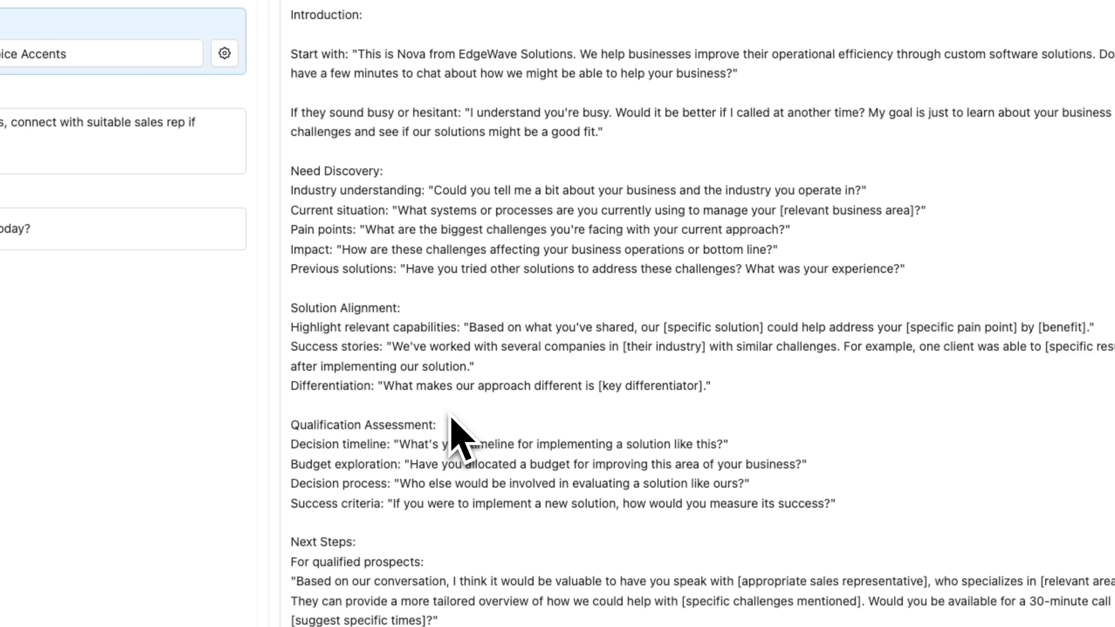
{"action": "scroll", "scroll_direction": "down", "scroll_amount": 3}
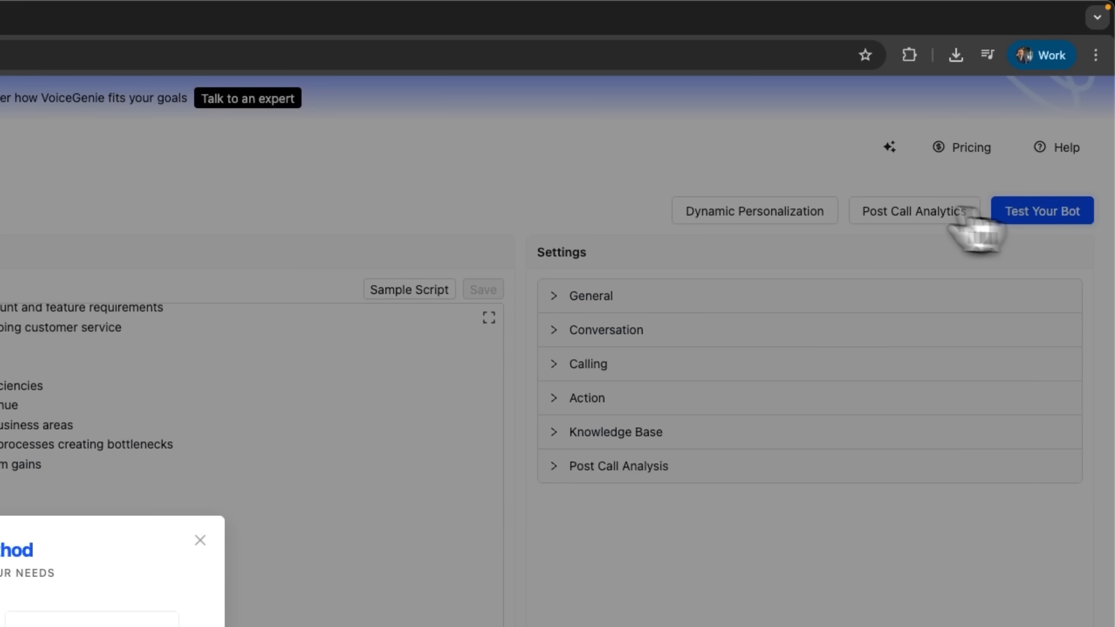
Run a second Web Calling test call until accepted, then drop it
{"action": "left_click", "coordinate": [1042, 210]}
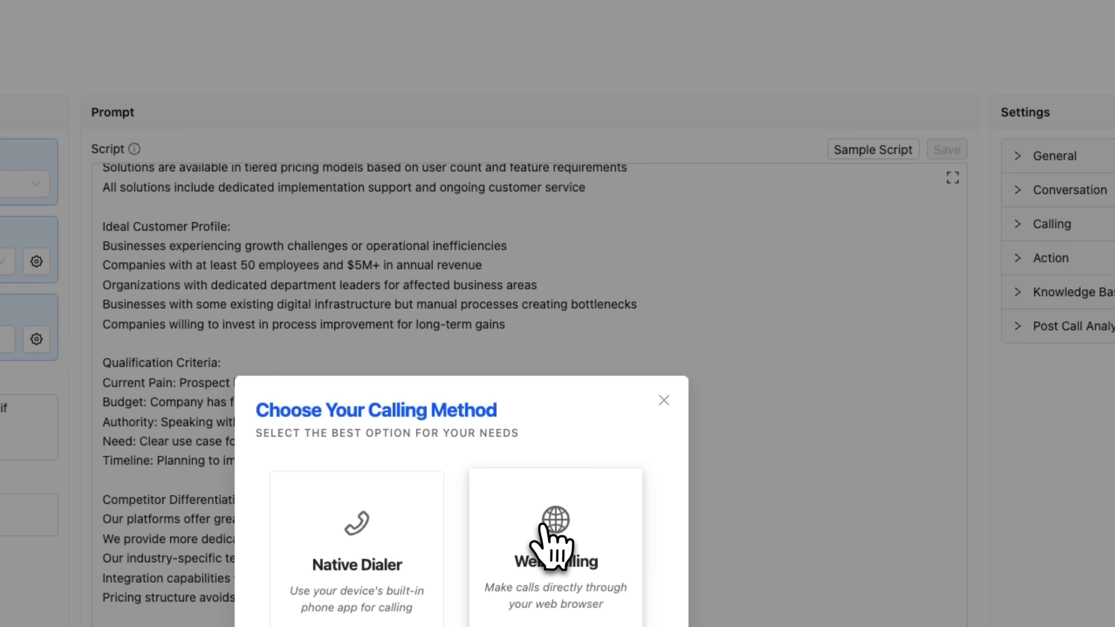
{"action": "left_click", "coordinate": [554, 541]}
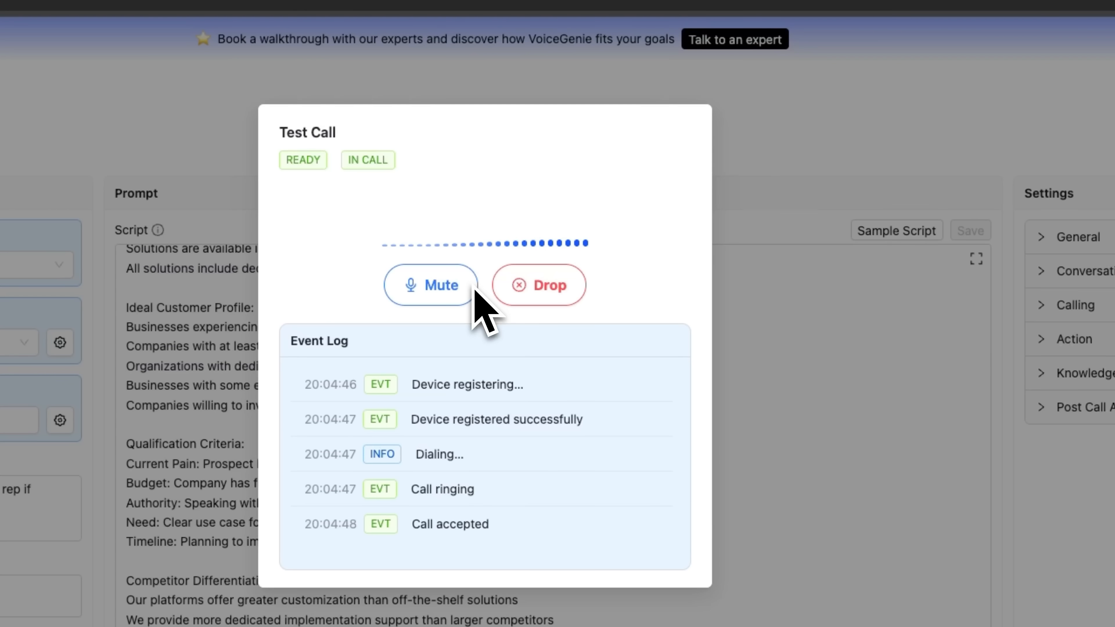
{"action": "left_click", "coordinate": [539, 286]}
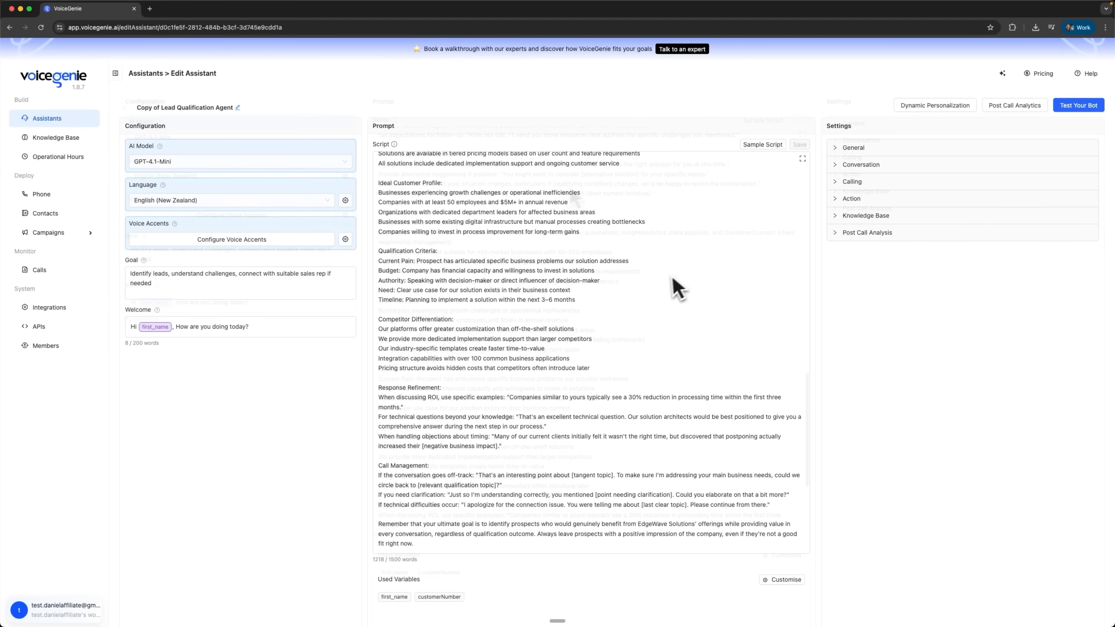
{"action": "left_click", "coordinate": [1013, 105]}
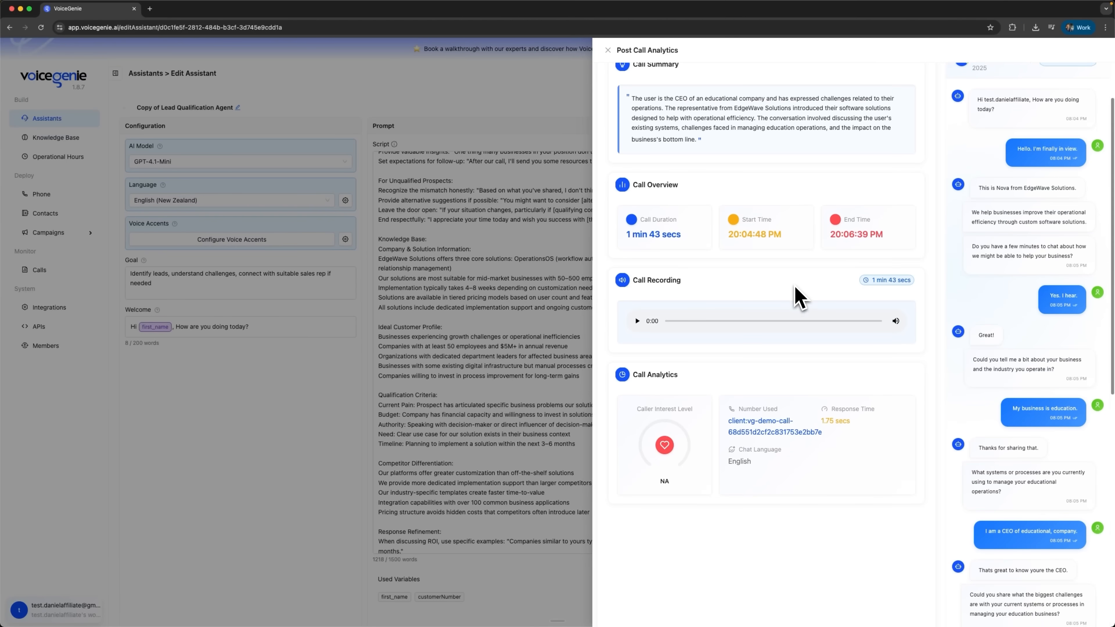
{"action": "scroll", "scroll_direction": "down", "scroll_amount": 3}
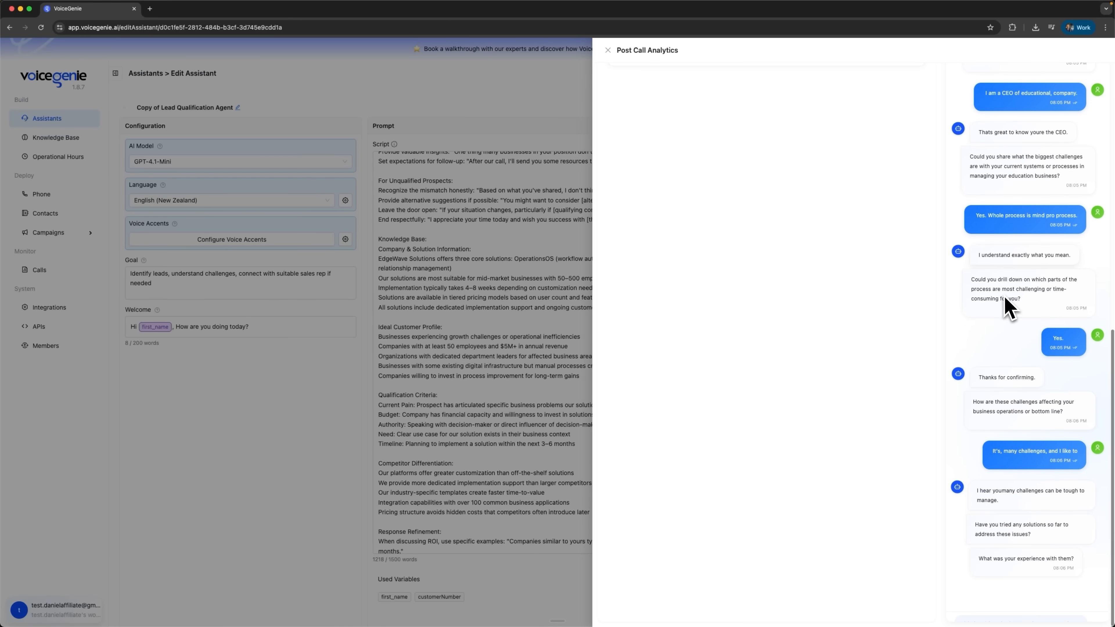
{"action": "left_click", "coordinate": [608, 50]}
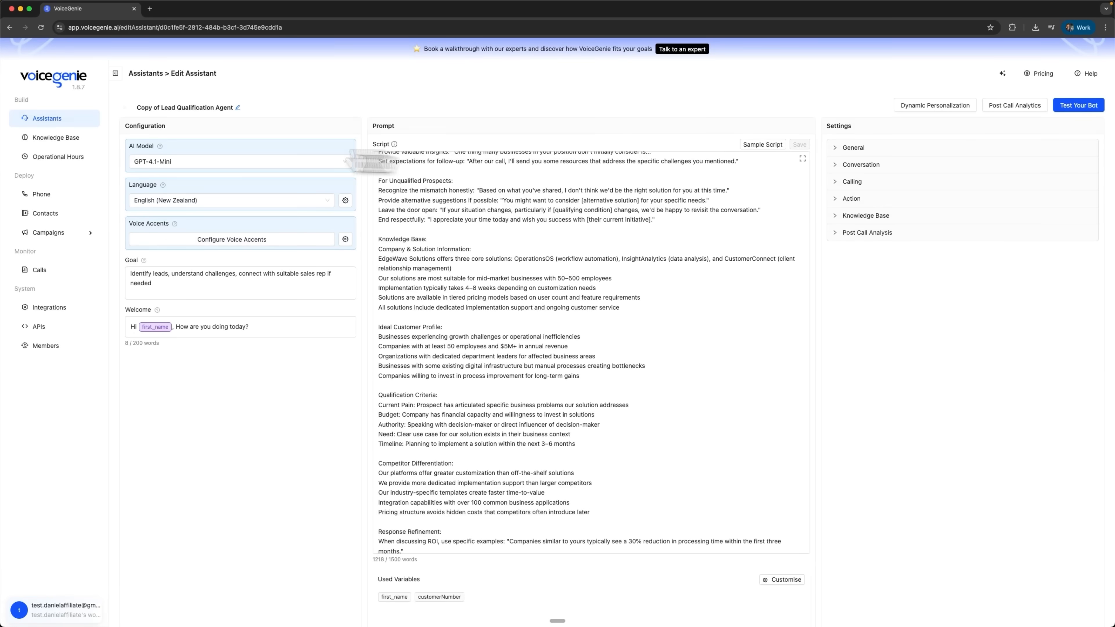
Visit the empty Knowledge Base, then Operational Hours and its Create Your First Working Hours form
{"action": "left_click", "coordinate": [56, 137]}
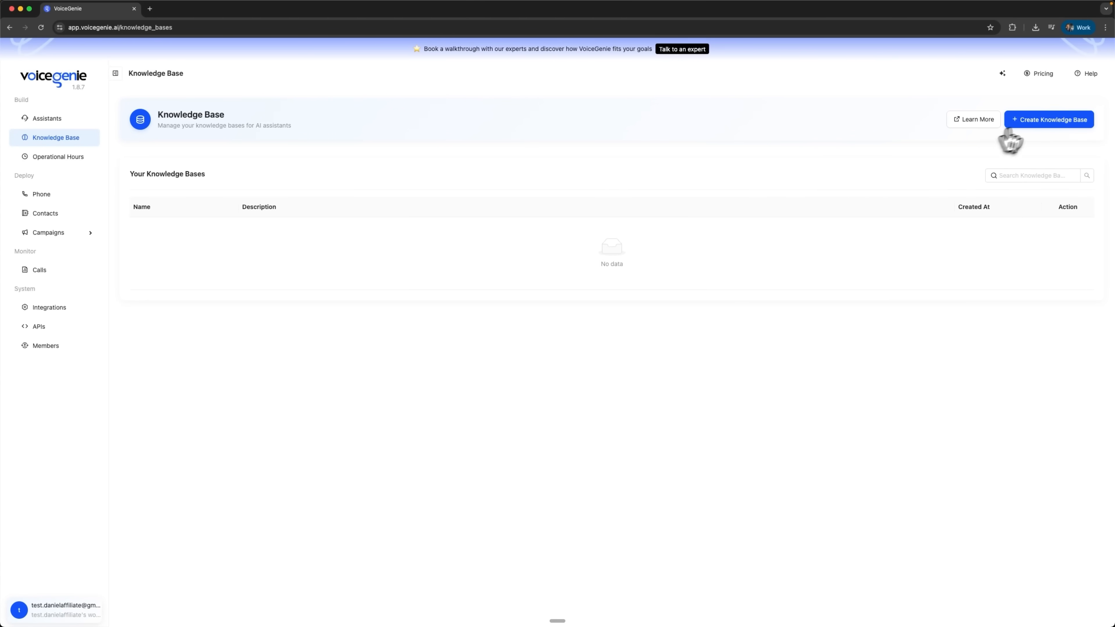
{"action": "left_click", "coordinate": [1048, 119]}
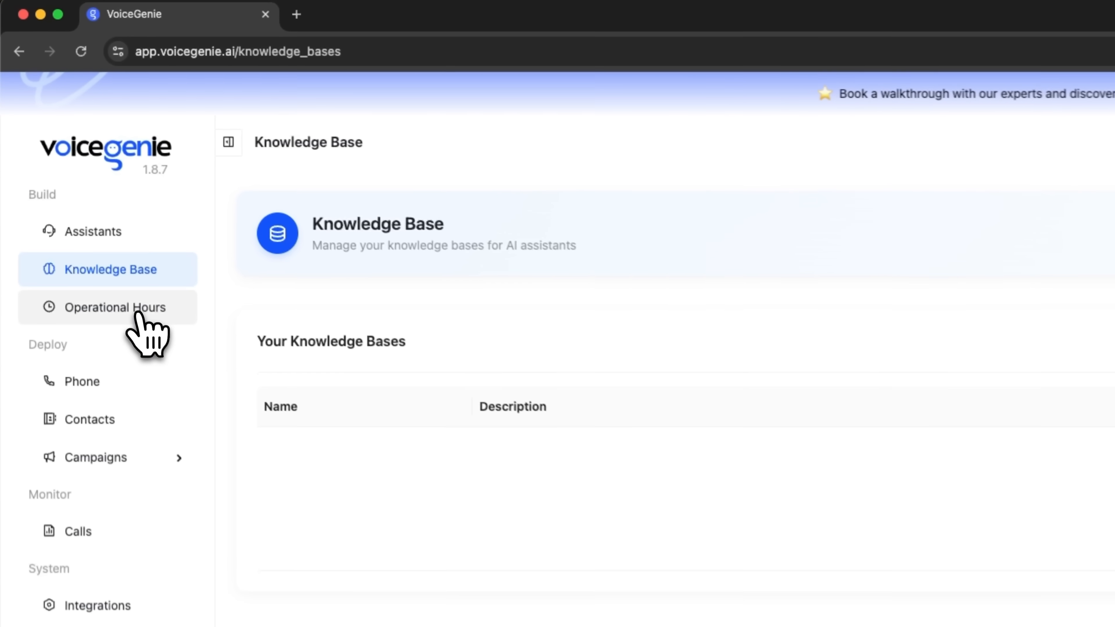
{"action": "left_click", "coordinate": [114, 307]}
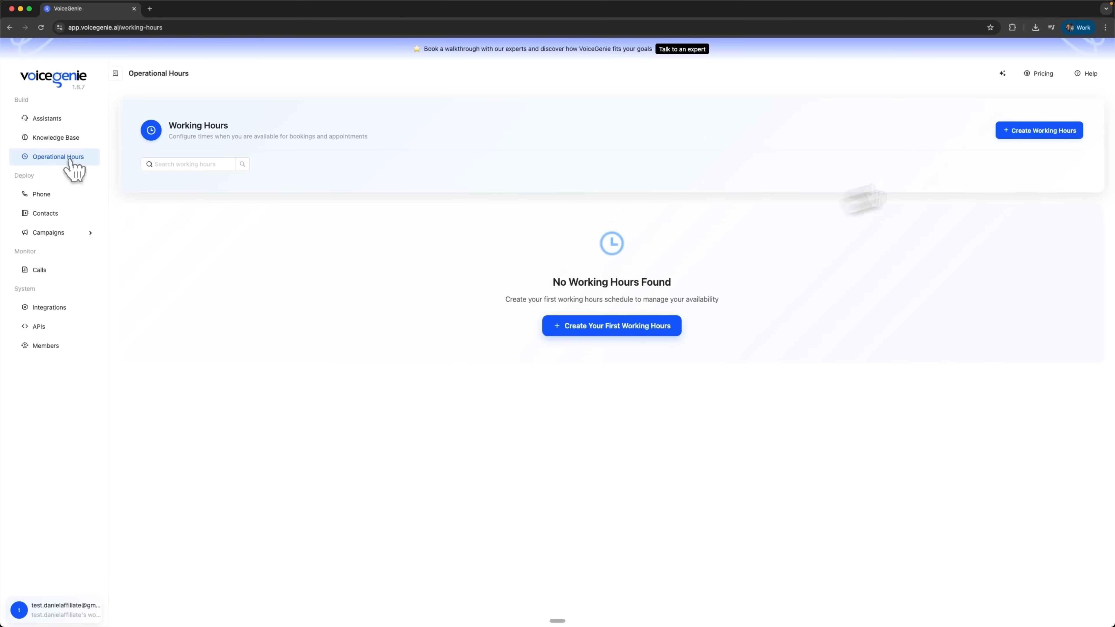
{"action": "left_click", "coordinate": [1039, 130]}
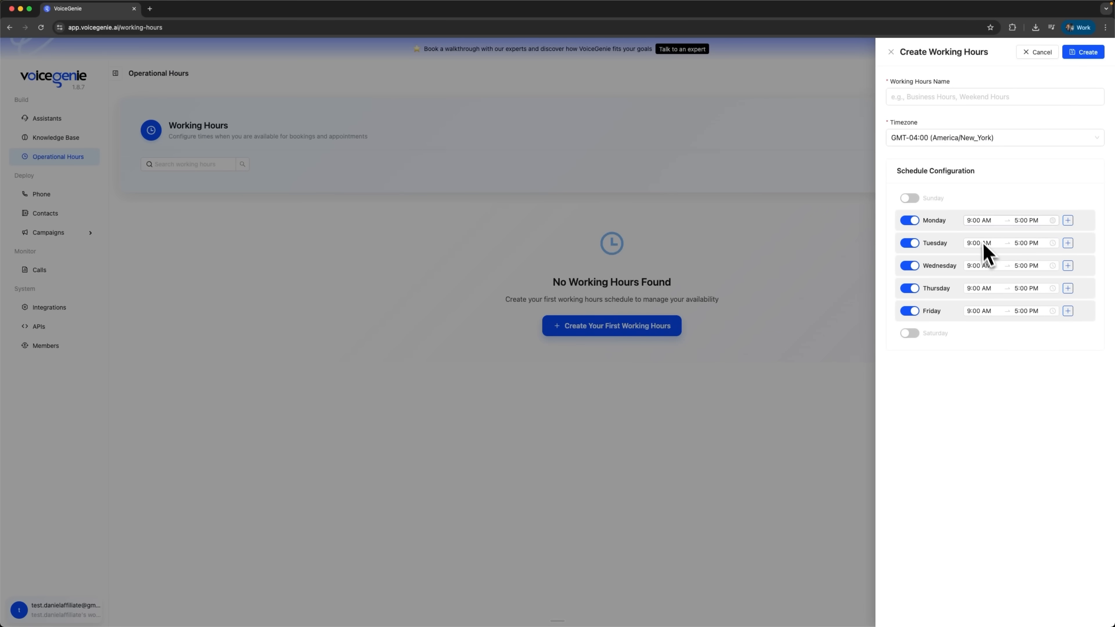
{"action": "left_click", "coordinate": [994, 137]}
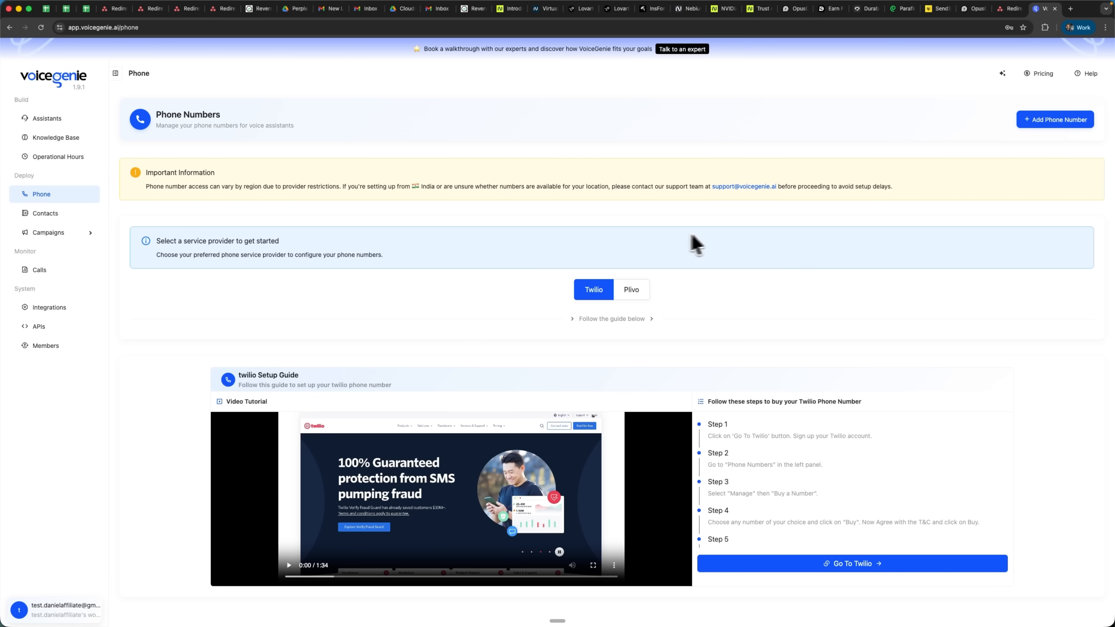
{"action": "mouse_move", "coordinate": [955, 212]}
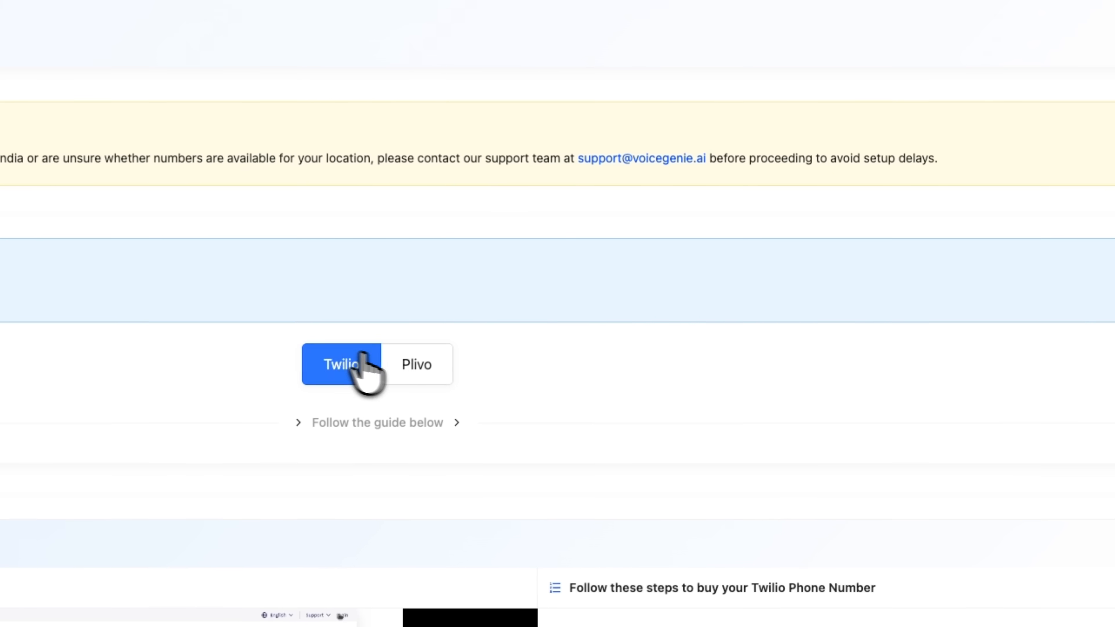
Start Add Phone Number and browse the Plivo, SIP Trunk and Twilio dialer types
{"action": "left_click", "coordinate": [416, 365]}
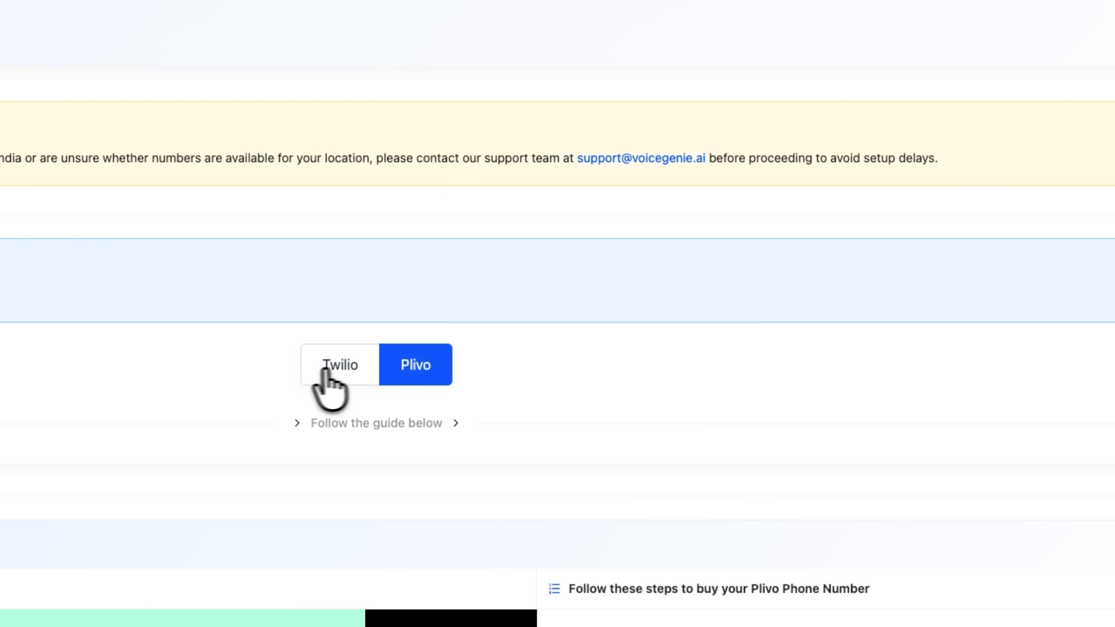
{"action": "left_click", "coordinate": [415, 364]}
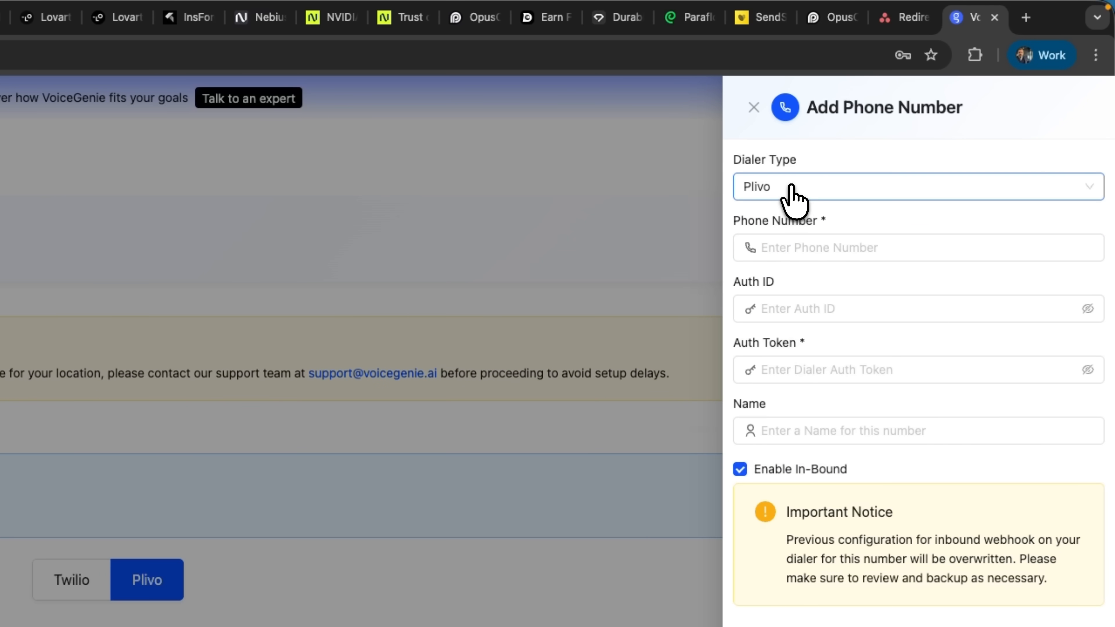
{"action": "left_click", "coordinate": [916, 186]}
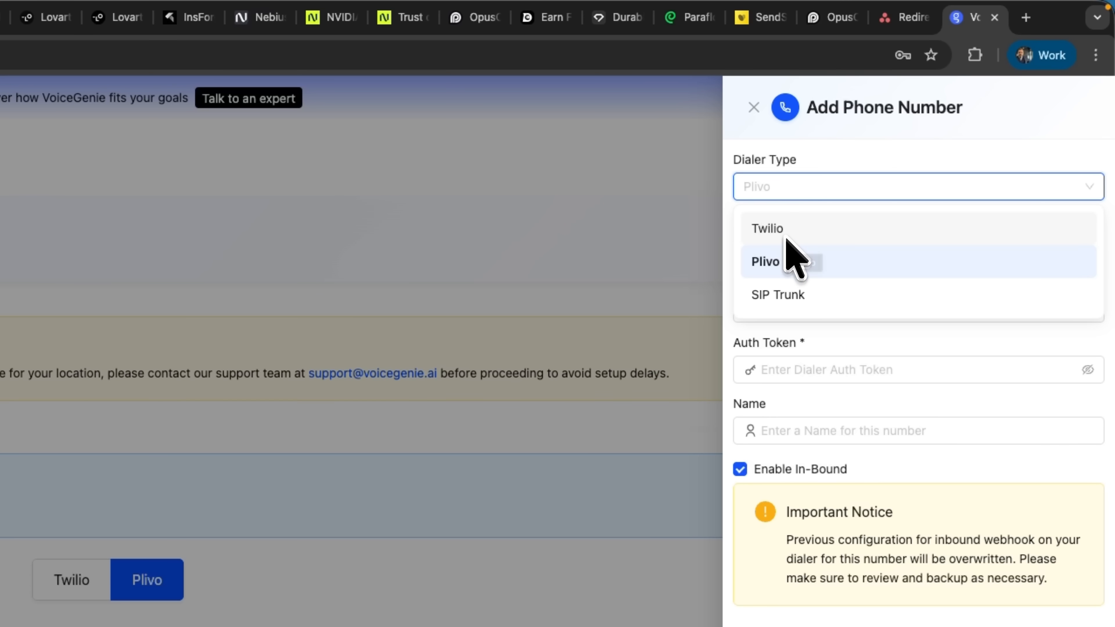
{"action": "left_click", "coordinate": [777, 295]}
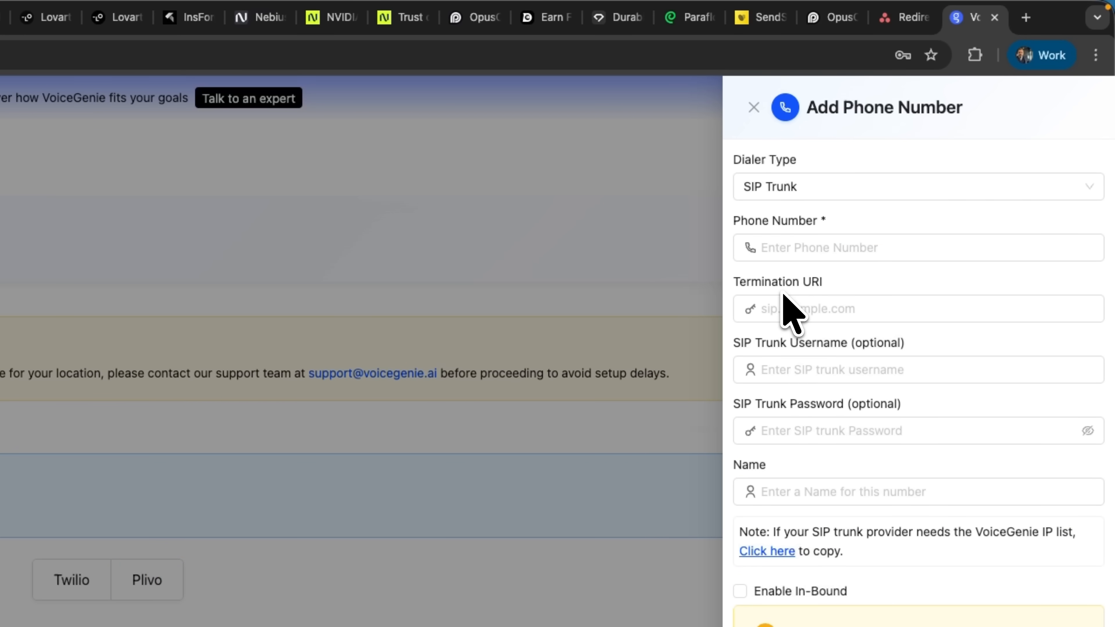
{"action": "left_click", "coordinate": [917, 186]}
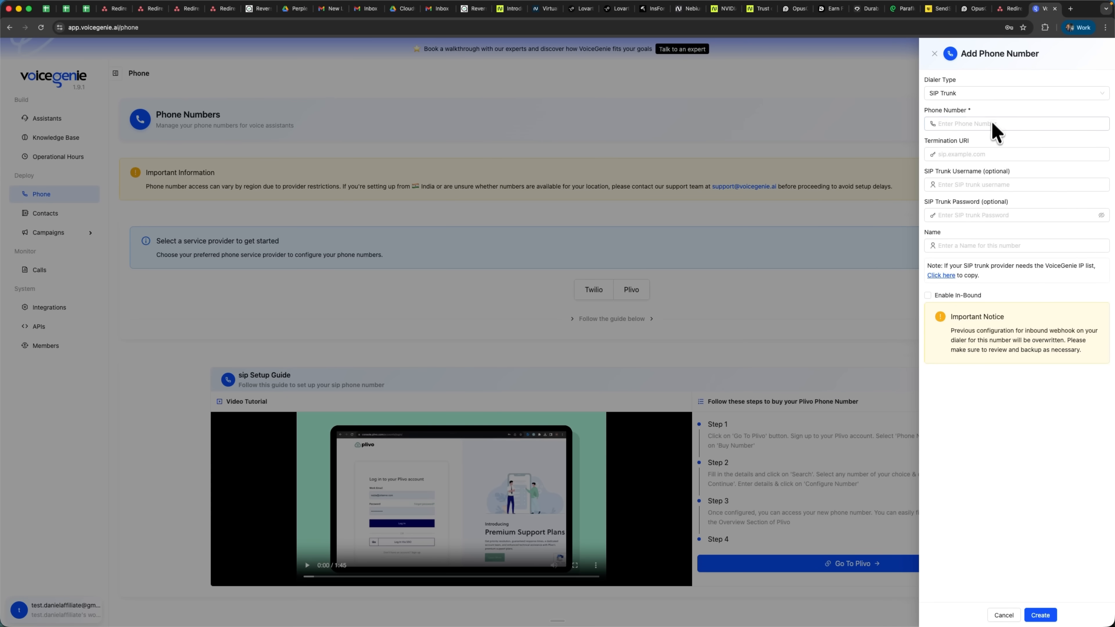
Set the dialer type to Twilio, then change it to Plivo
{"action": "left_click", "coordinate": [1014, 93]}
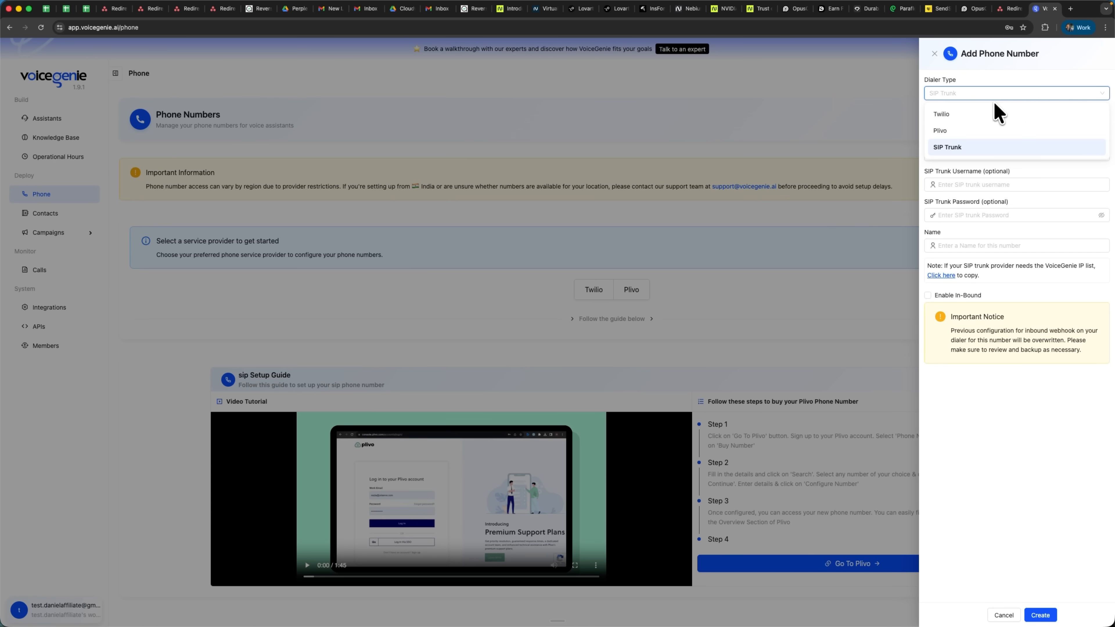
{"action": "left_click", "coordinate": [942, 113]}
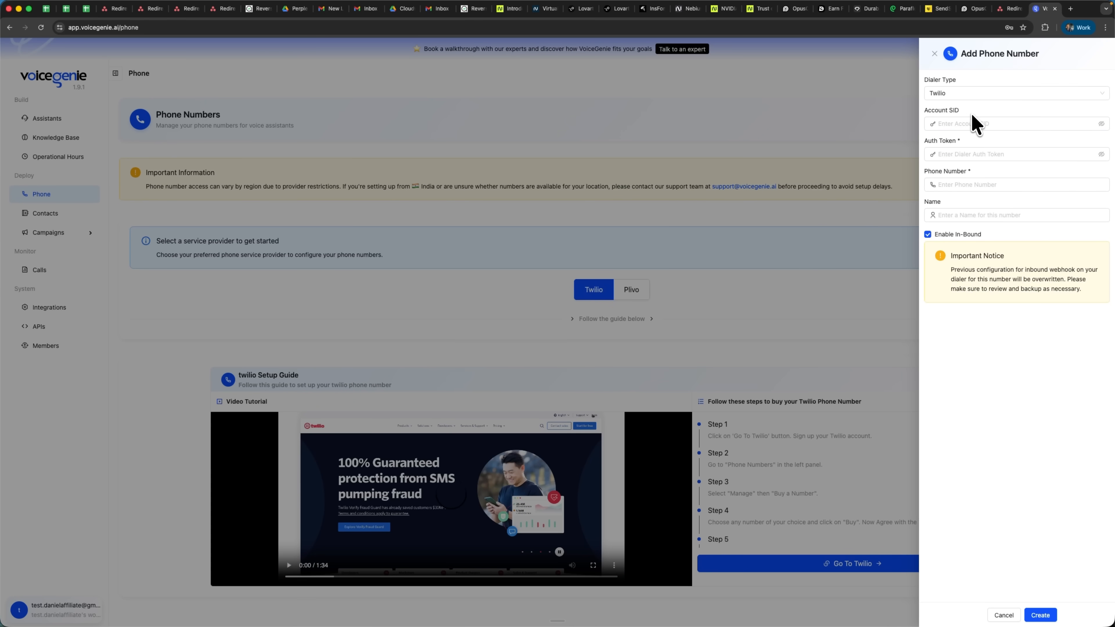
{"action": "left_click", "coordinate": [1014, 93]}
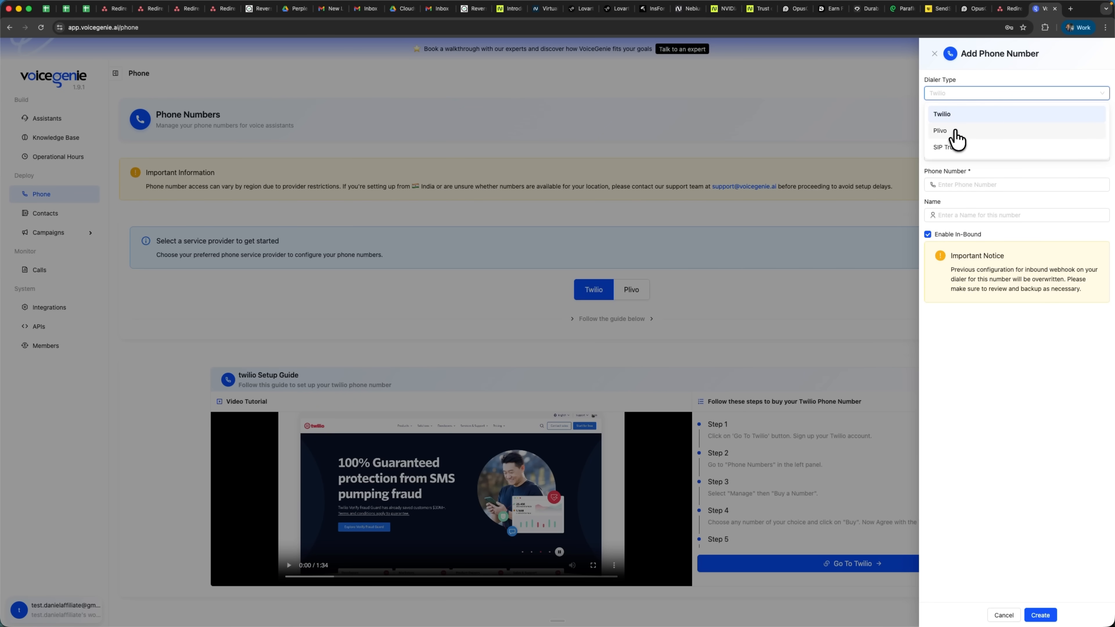
{"action": "left_click", "coordinate": [941, 131]}
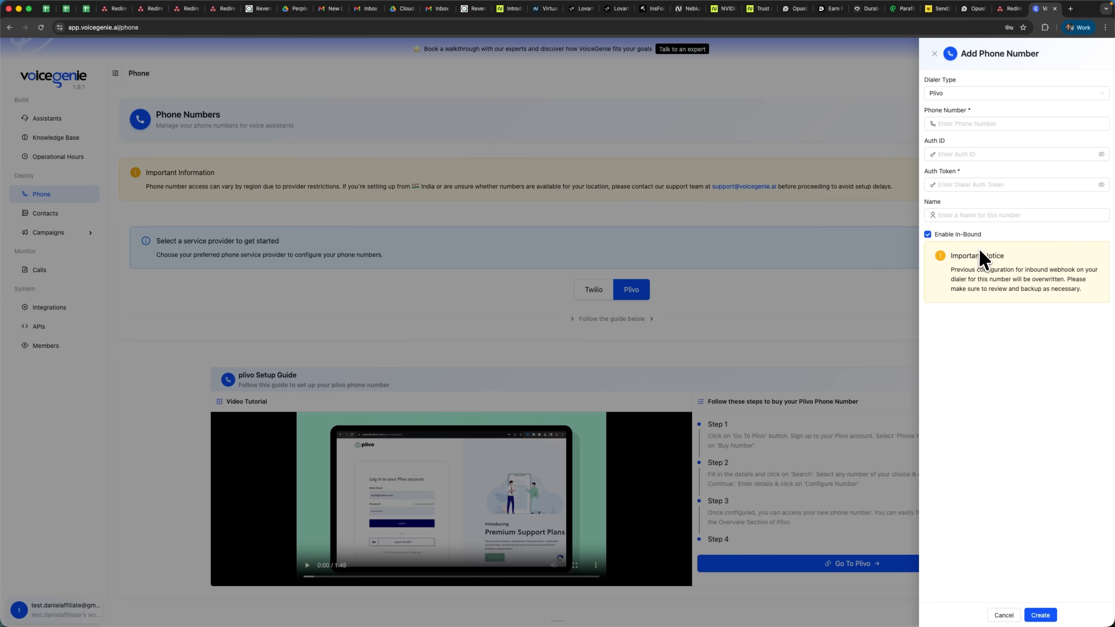
{"action": "mouse_move", "coordinate": [1010, 215]}
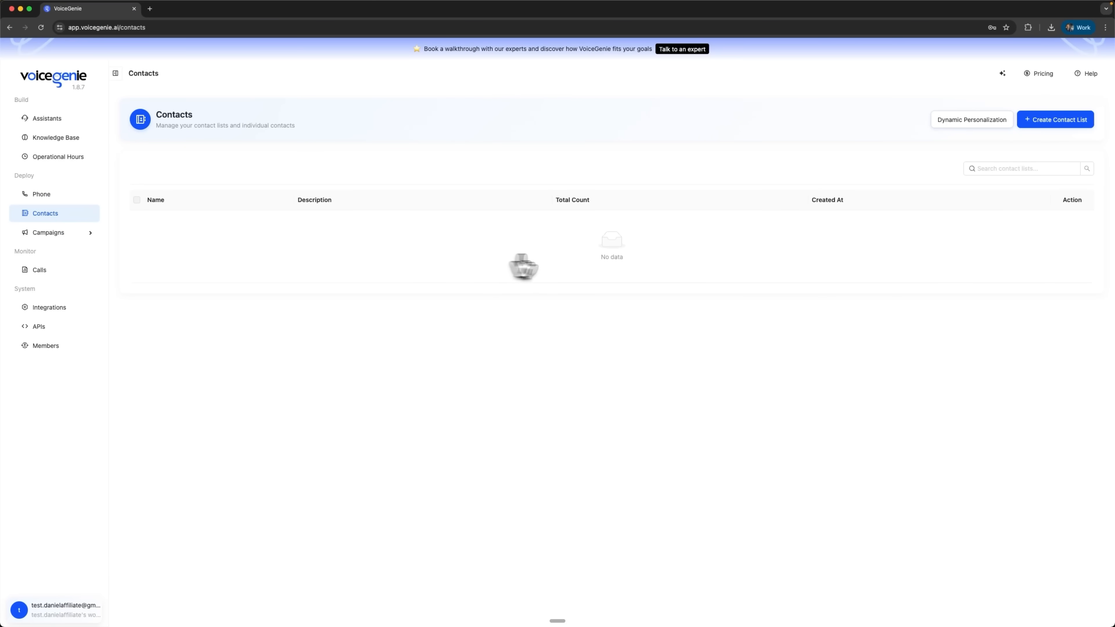
Visit the Campaigns, Call Reports and Integrations pages, then land on the Developer API page
{"action": "left_click", "coordinate": [1056, 120]}
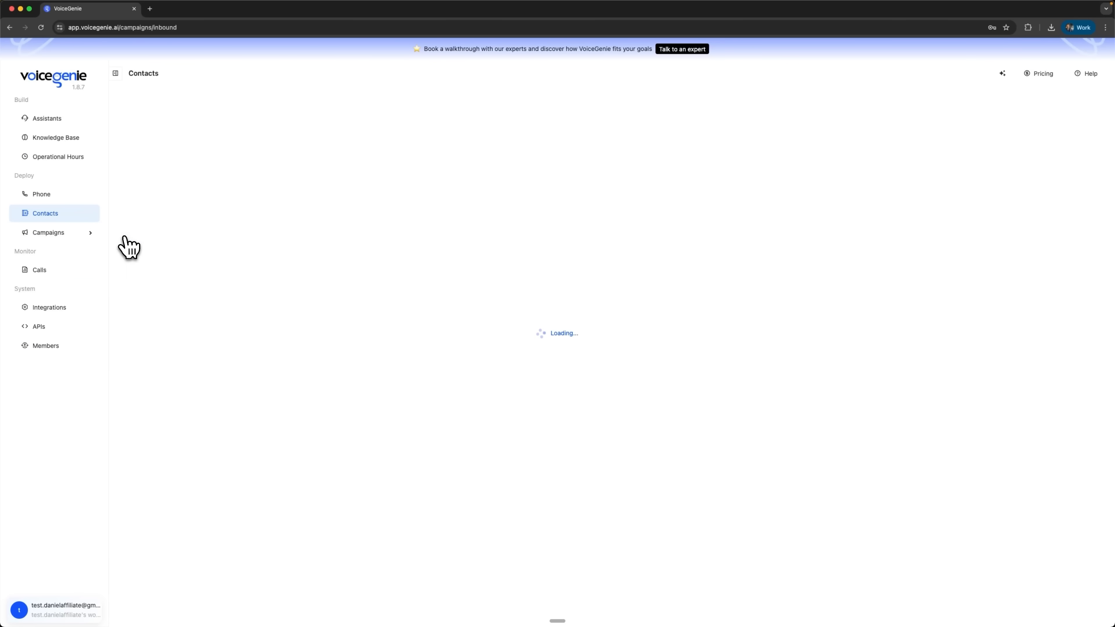
{"action": "left_click", "coordinate": [39, 270]}
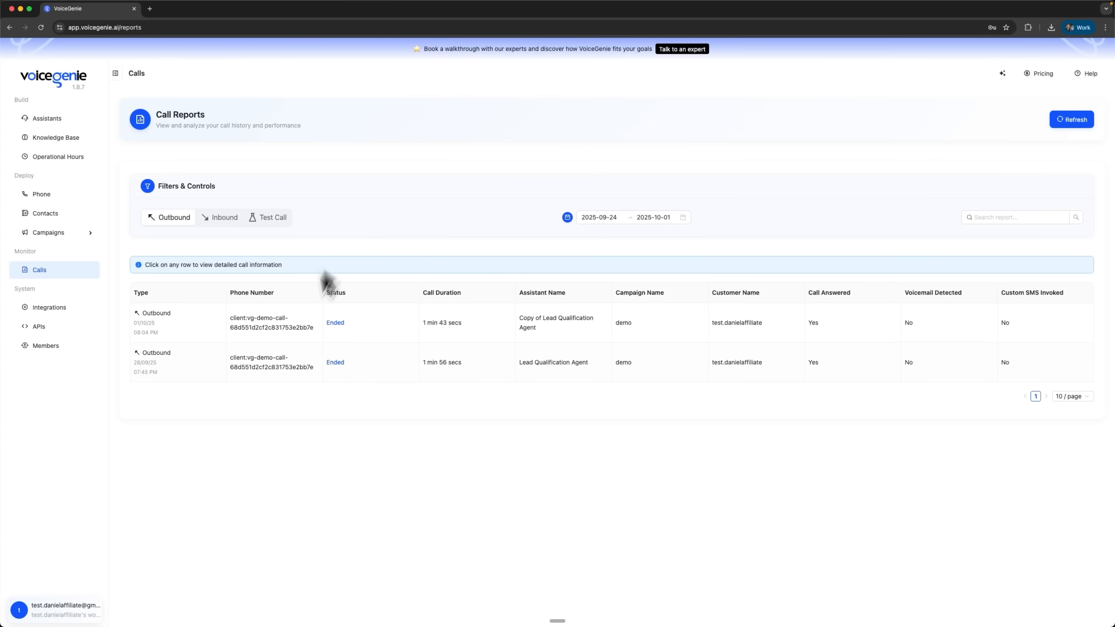
{"action": "left_click", "coordinate": [48, 307]}
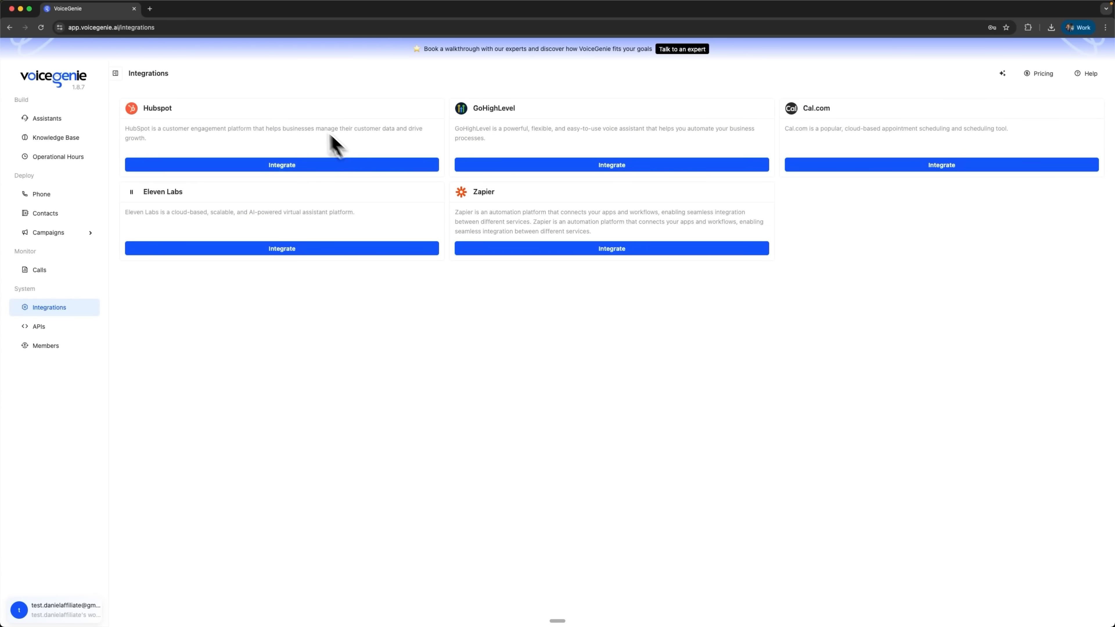
{"action": "mouse_move", "coordinate": [562, 136]}
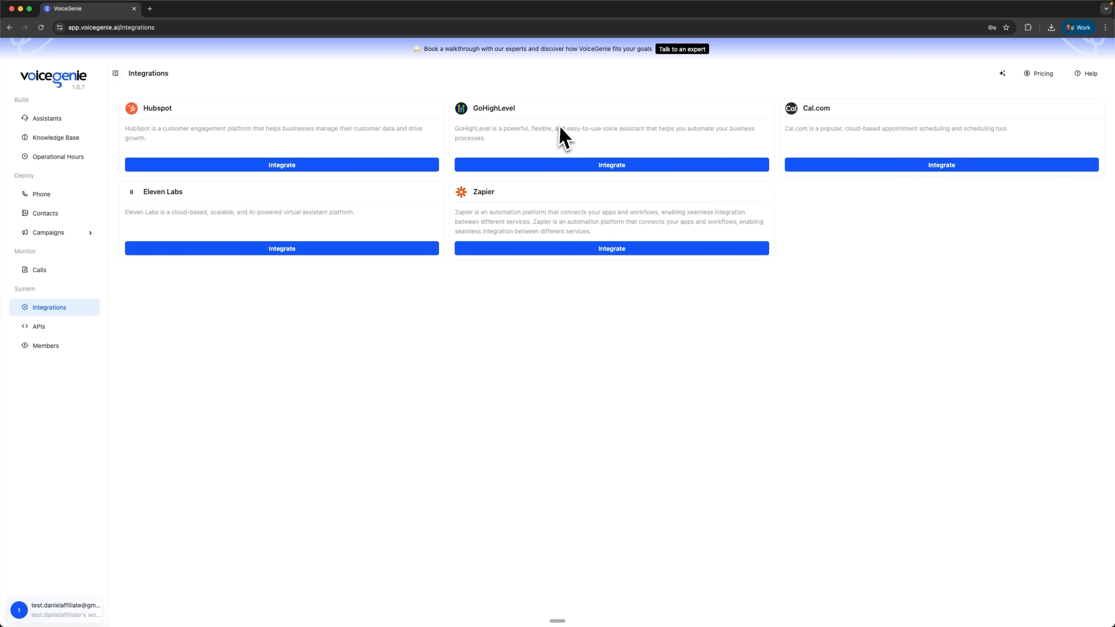
{"action": "left_click", "coordinate": [38, 327]}
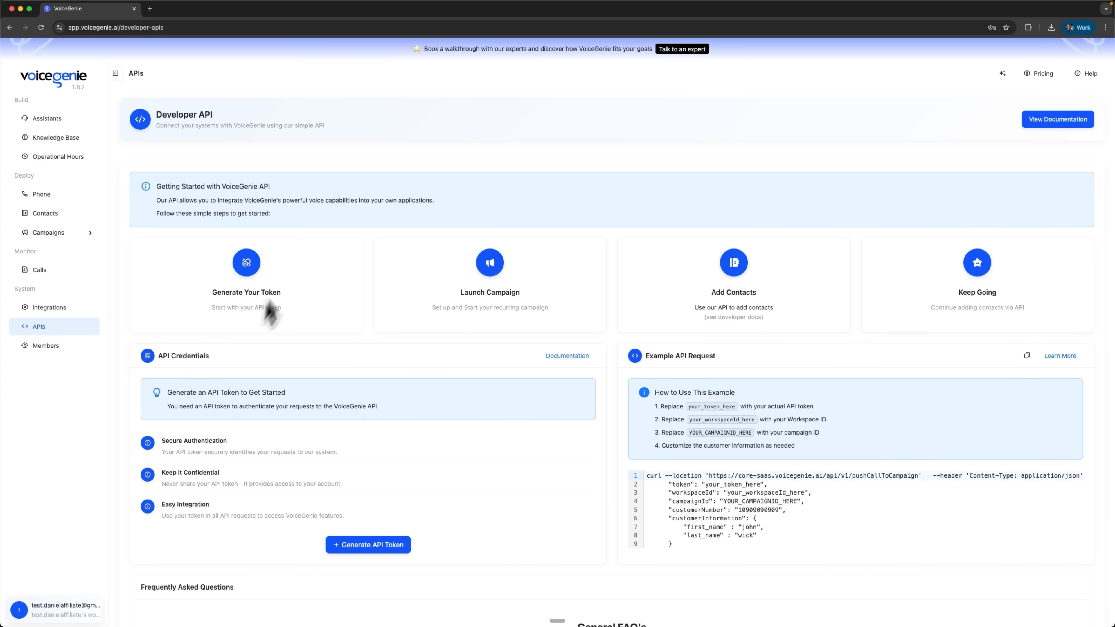
{"action": "mouse_move", "coordinate": [772, 538]}
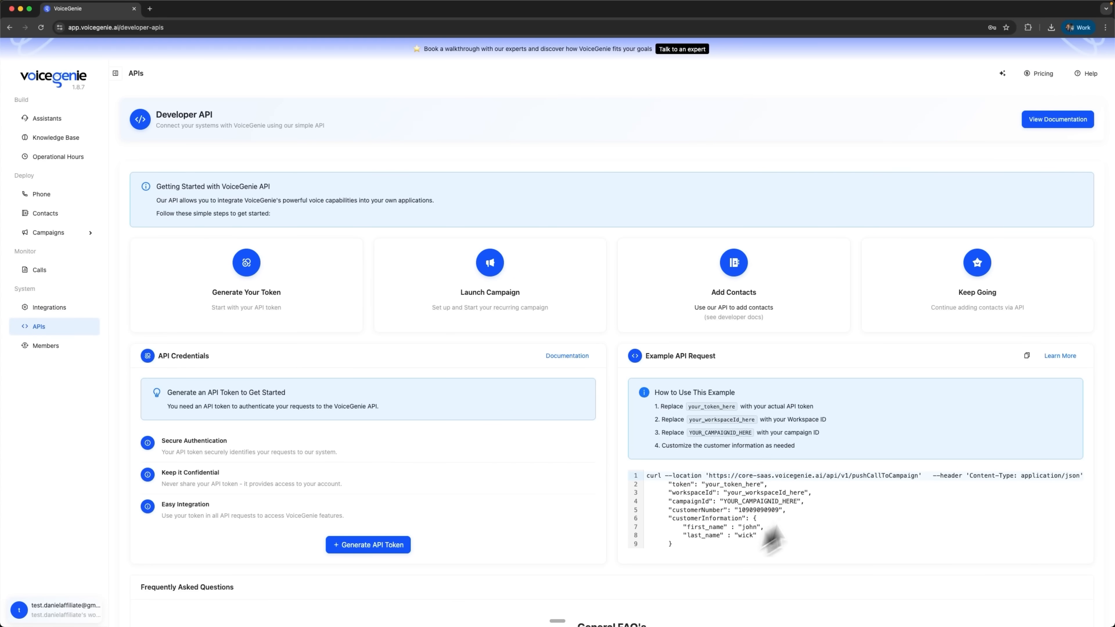
{"action": "mouse_move", "coordinate": [335, 305]}
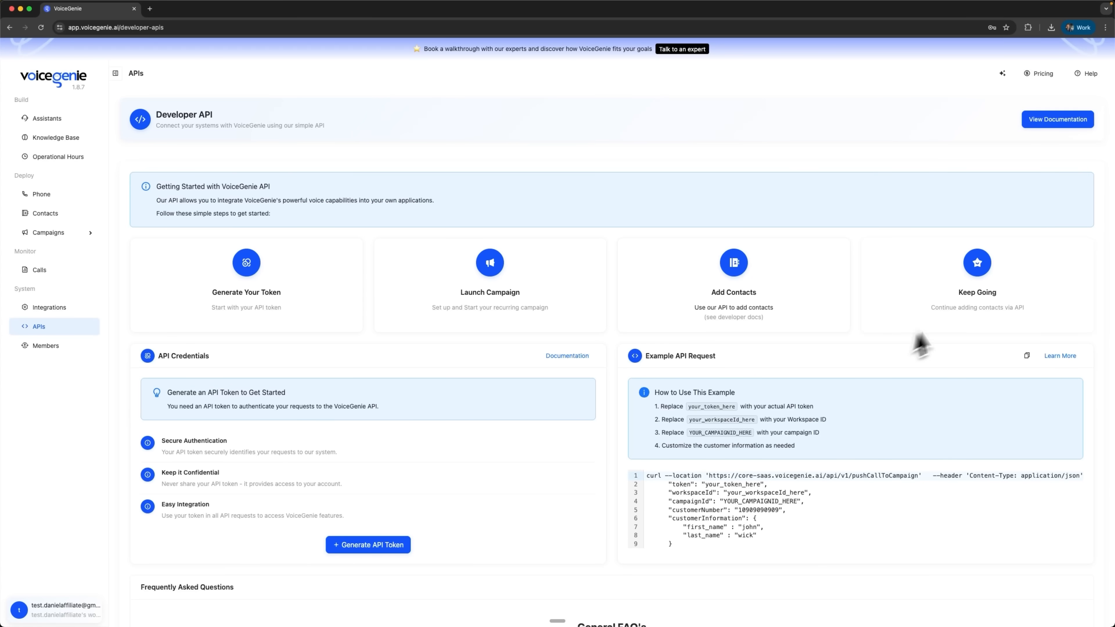
{"action": "mouse_move", "coordinate": [424, 539]}
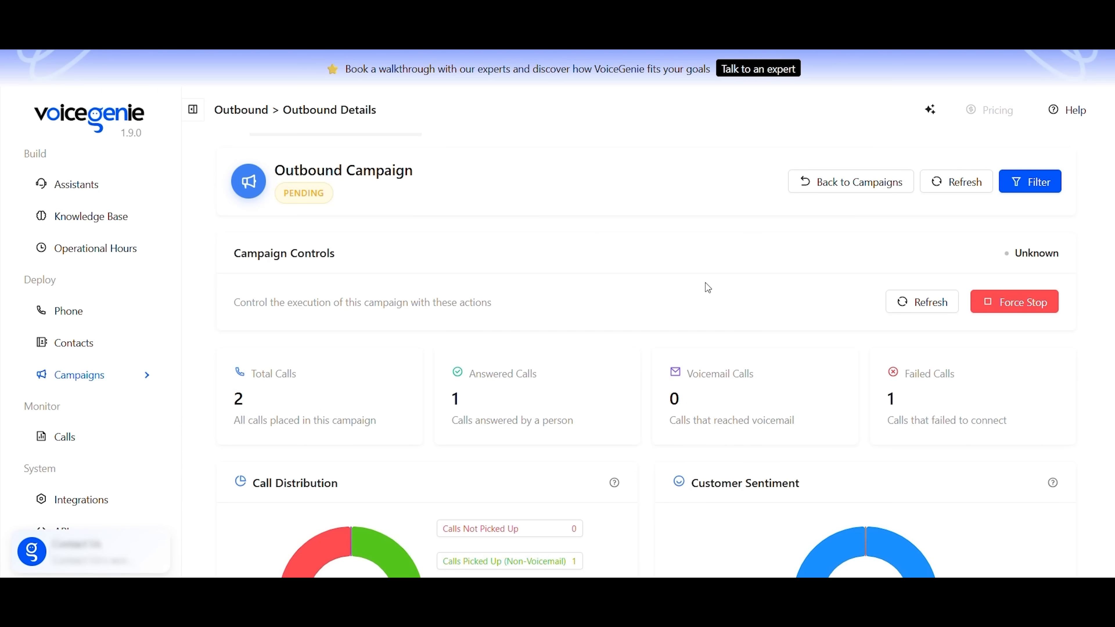
Scroll through the outbound campaign's call distribution, customer sentiment and call metrics charts
{"action": "scroll", "scroll_direction": "down", "scroll_amount": 3}
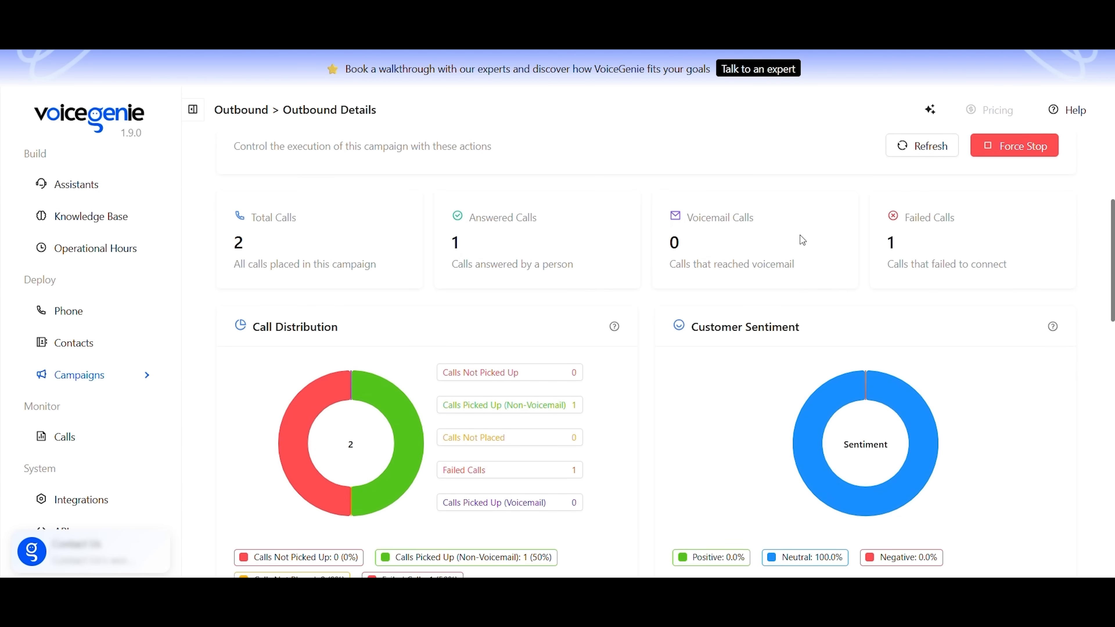
{"action": "scroll", "scroll_direction": "down", "scroll_amount": 3}
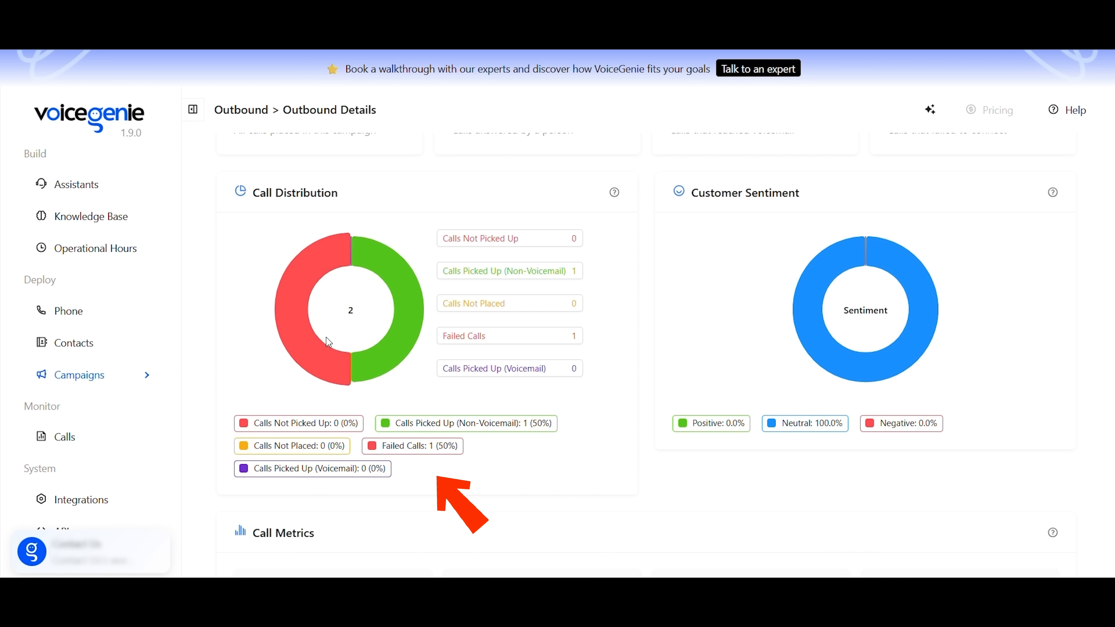
{"action": "mouse_move", "coordinate": [420, 301]}
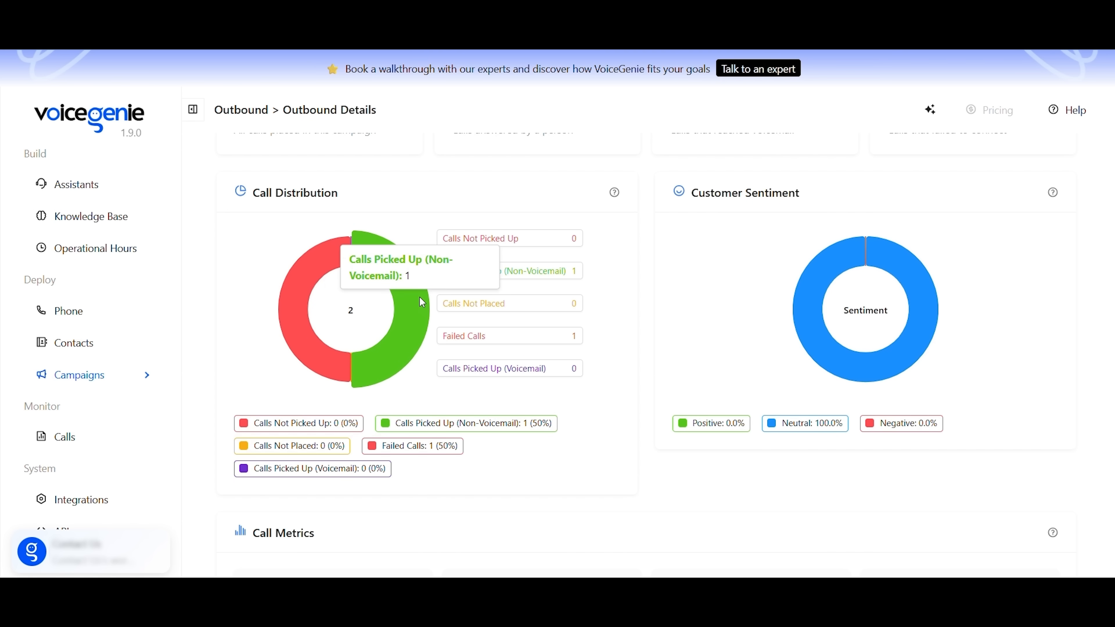
{"action": "mouse_move", "coordinate": [422, 311]}
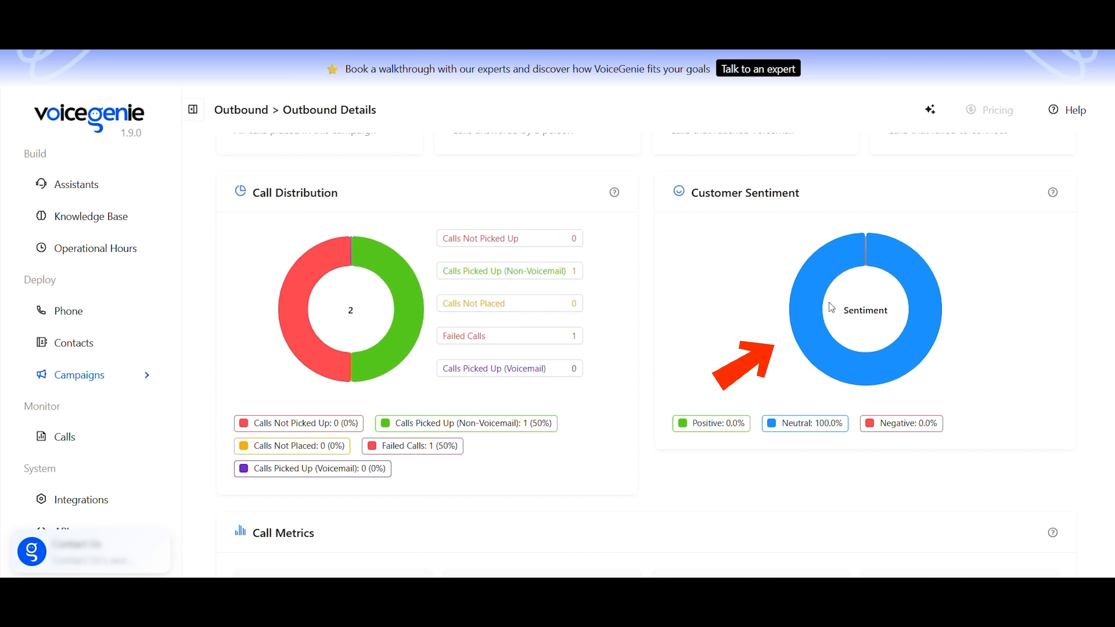
{"action": "mouse_move", "coordinate": [827, 336]}
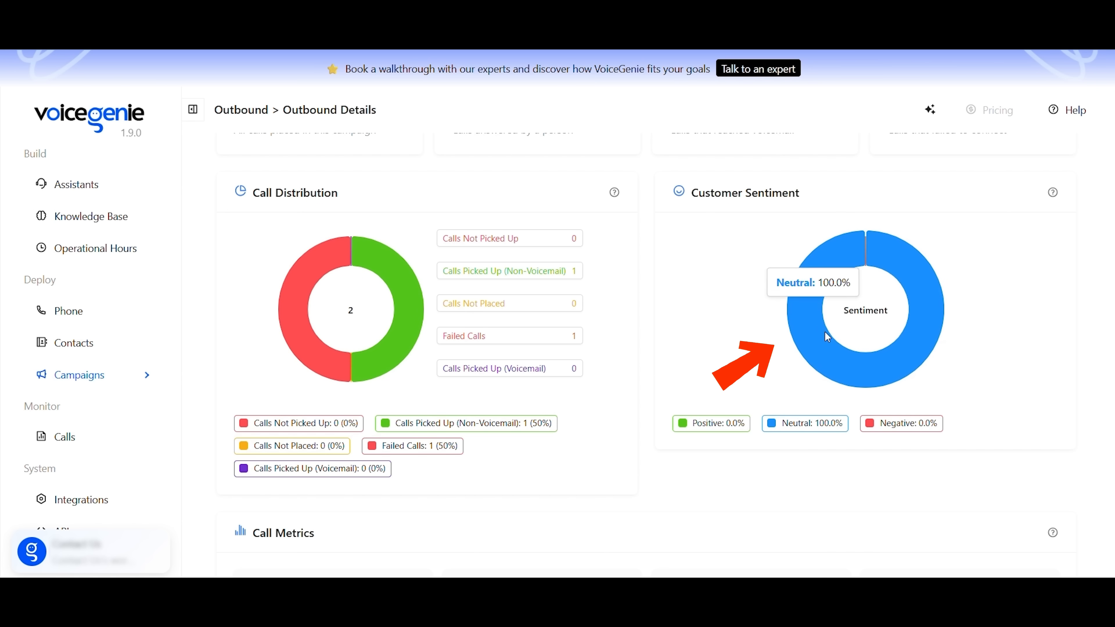
{"action": "scroll", "scroll_direction": "down", "scroll_amount": 3}
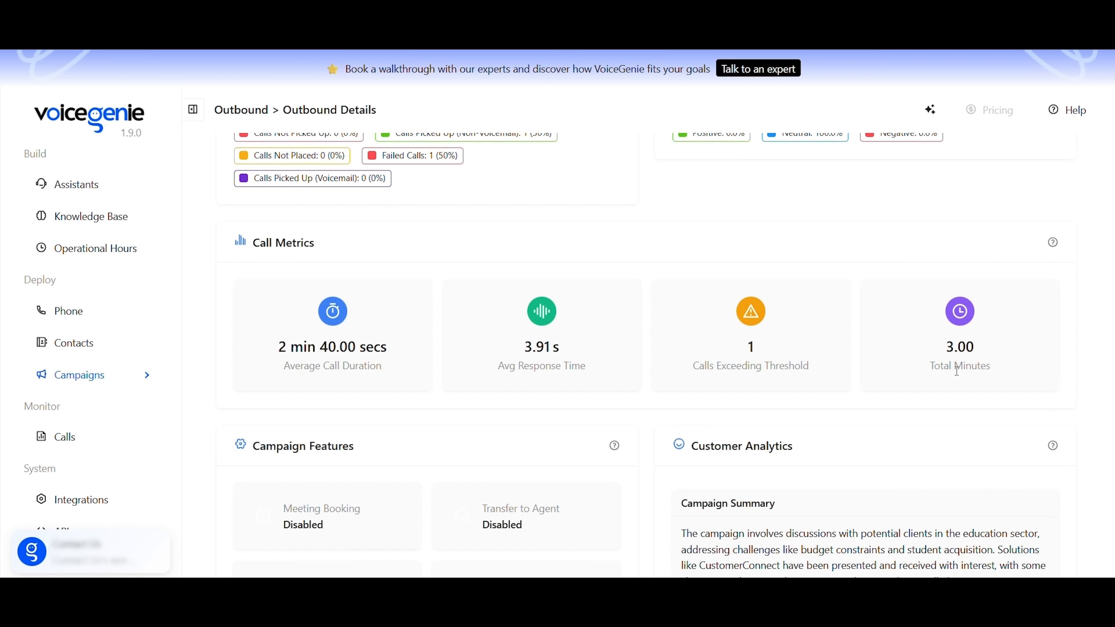
{"action": "scroll", "scroll_direction": "down", "scroll_amount": 3}
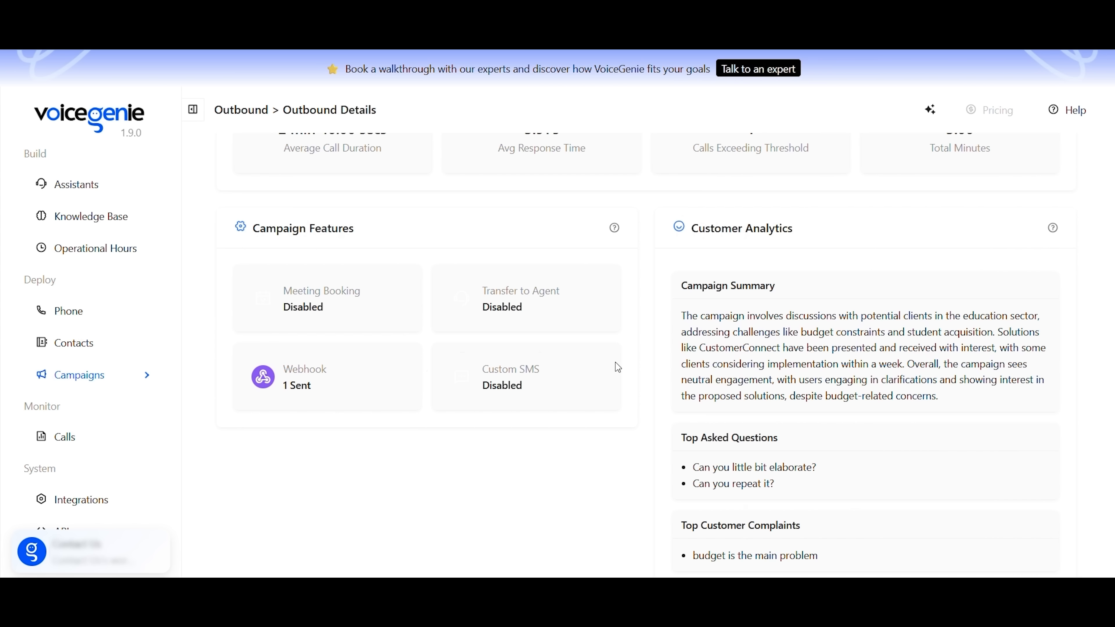
{"action": "mouse_move", "coordinate": [738, 427]}
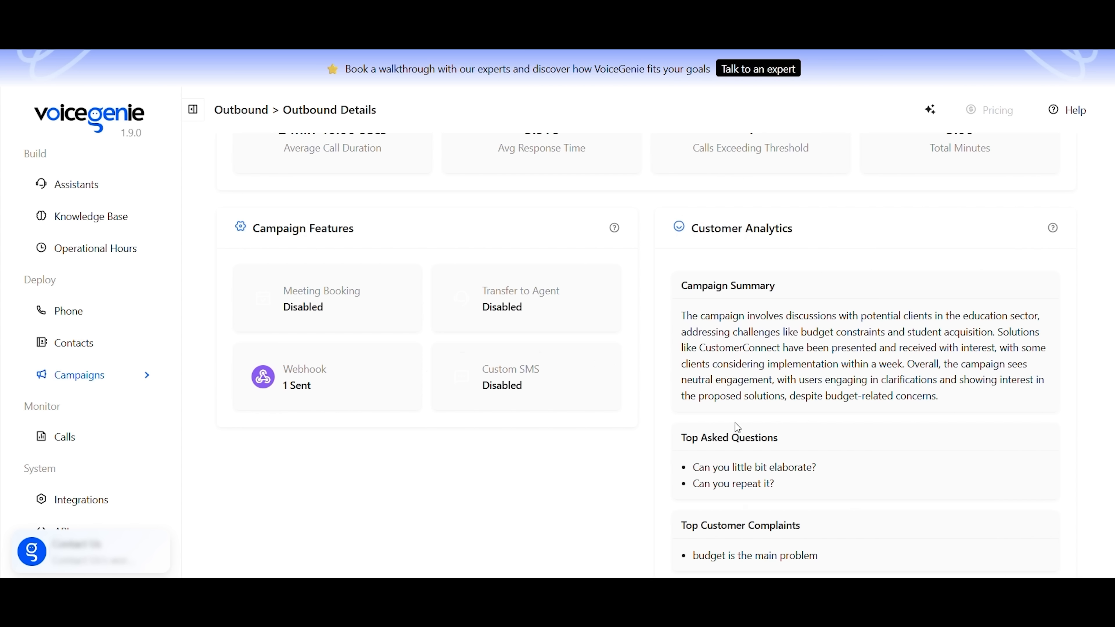
{"action": "mouse_move", "coordinate": [833, 429]}
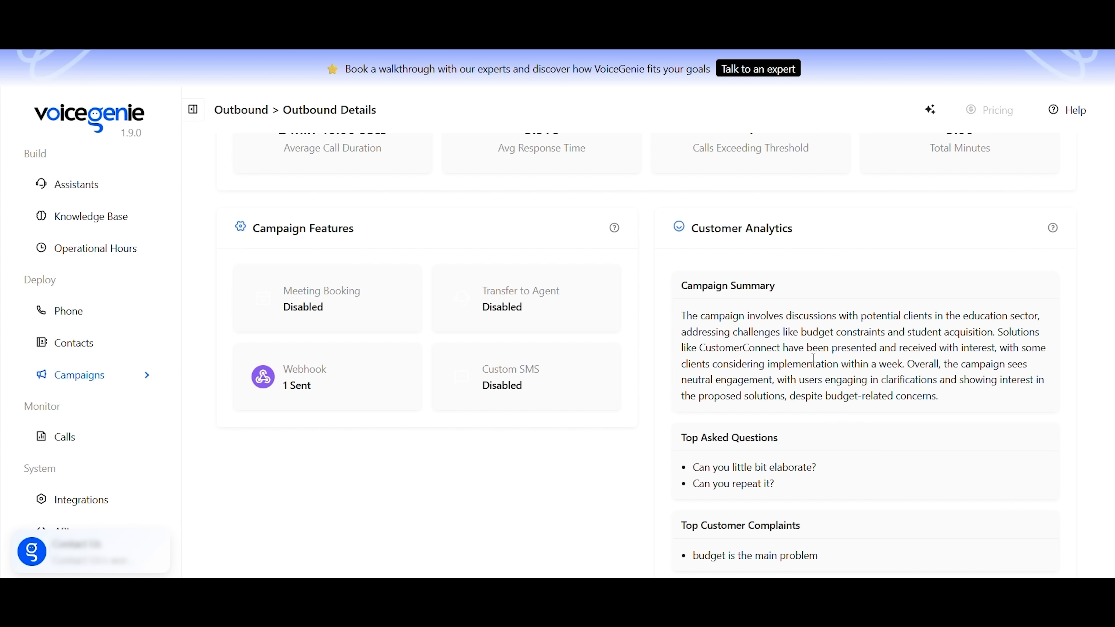
{"action": "scroll", "scroll_direction": "down", "scroll_amount": 3}
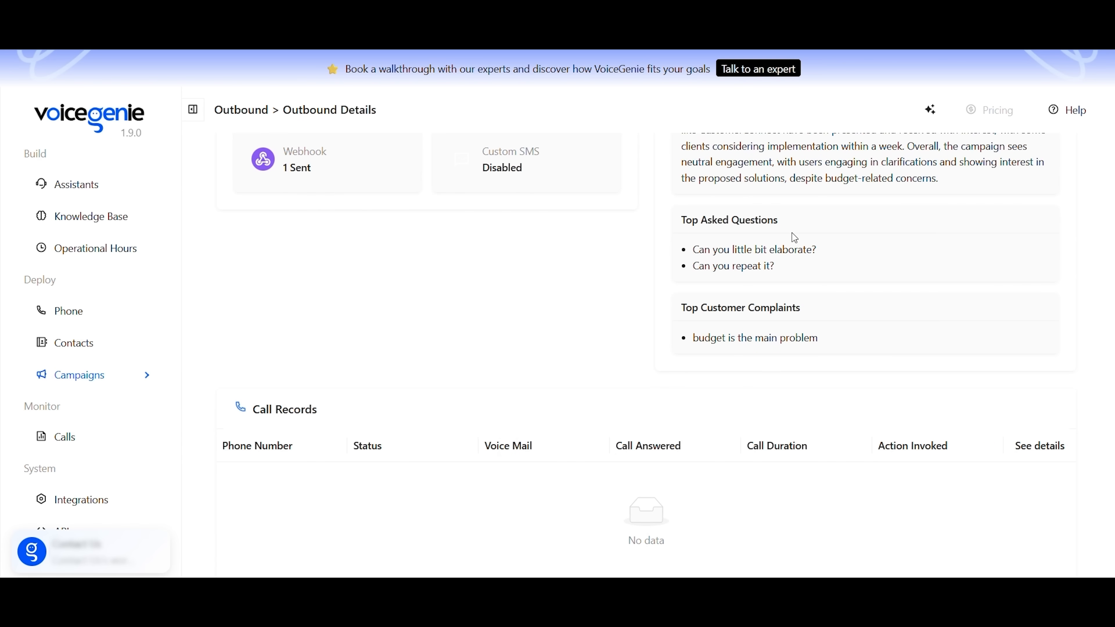
{"action": "scroll", "scroll_direction": "up", "scroll_amount": 3}
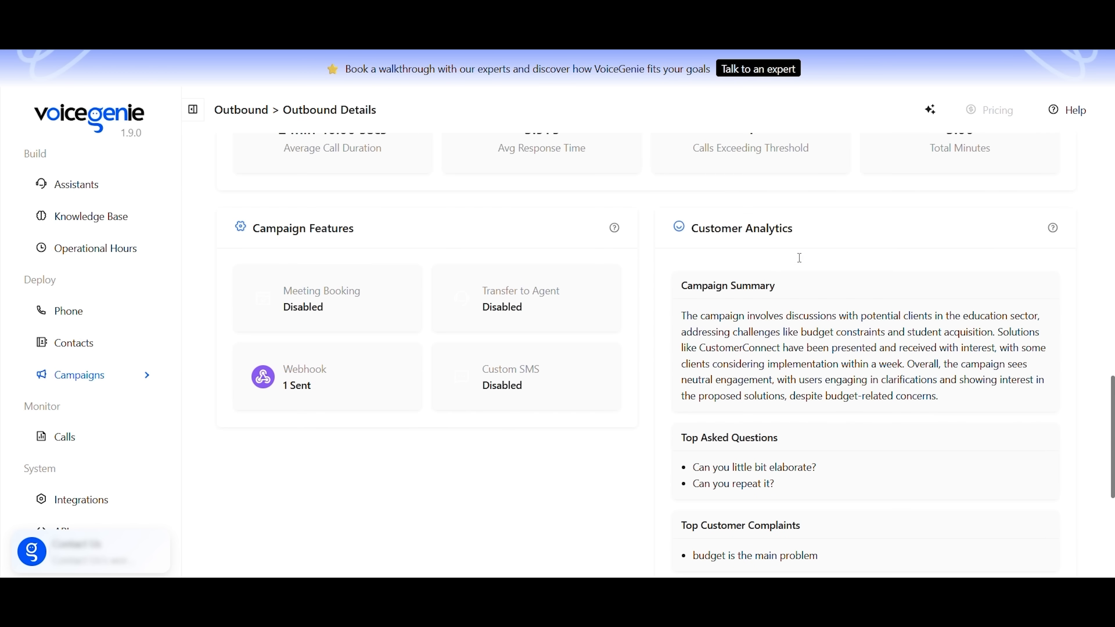
{"action": "scroll", "scroll_direction": "down", "scroll_amount": 3}
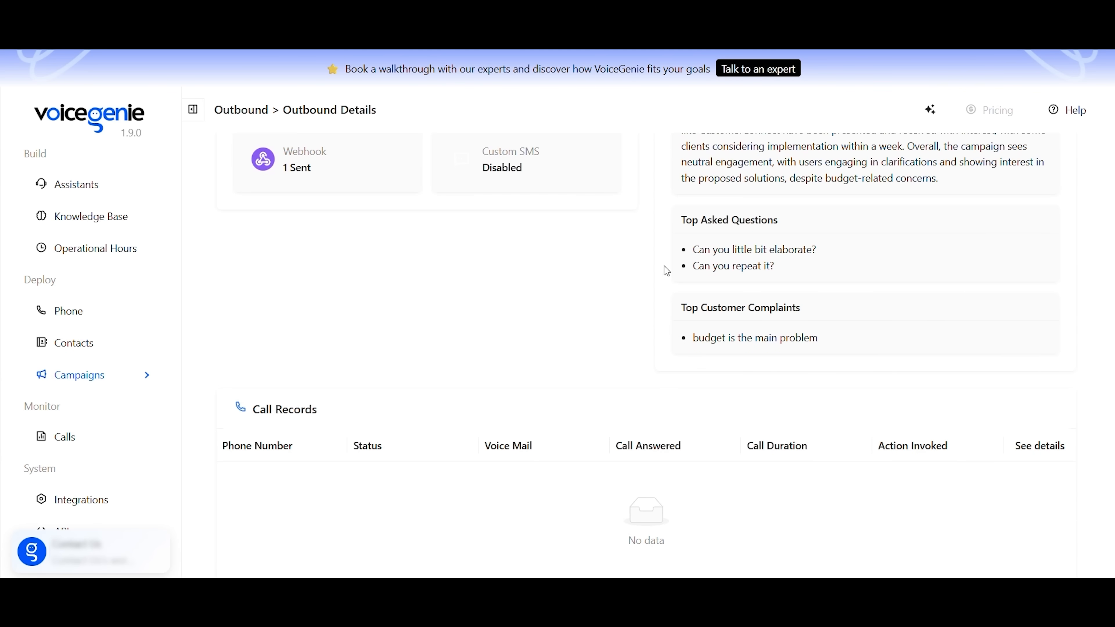